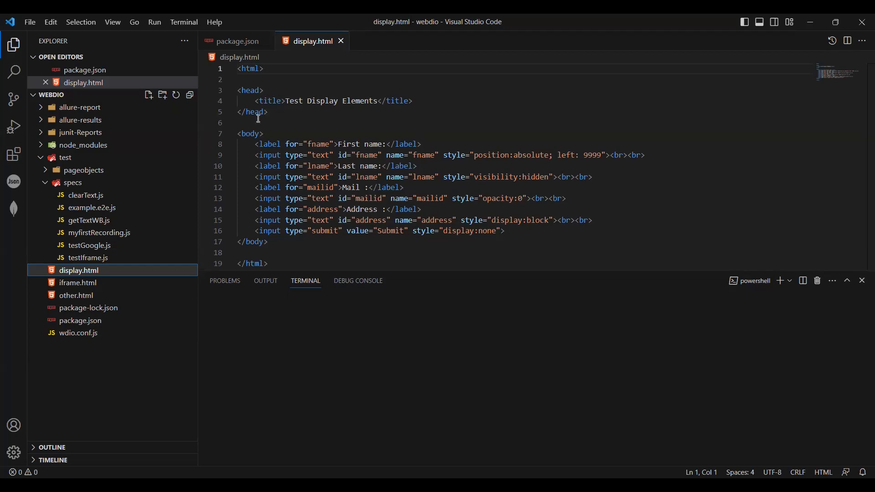
mouse_move(257, 122)
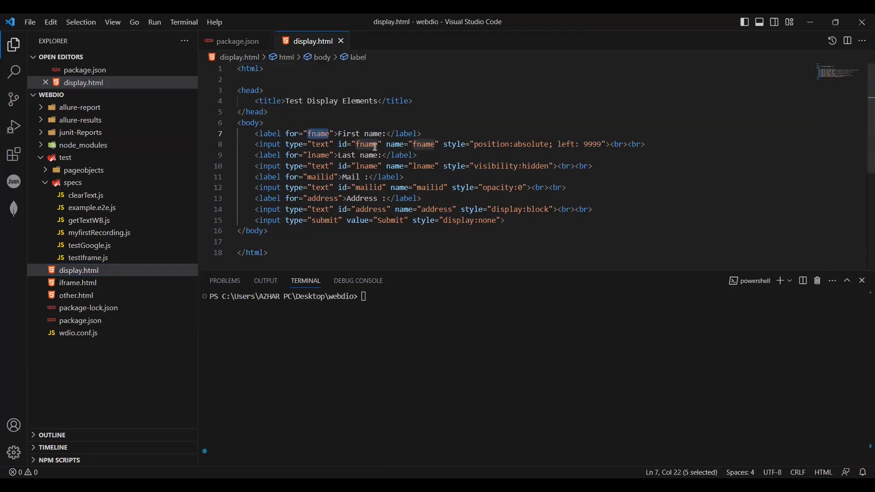
mouse_move(451, 148)
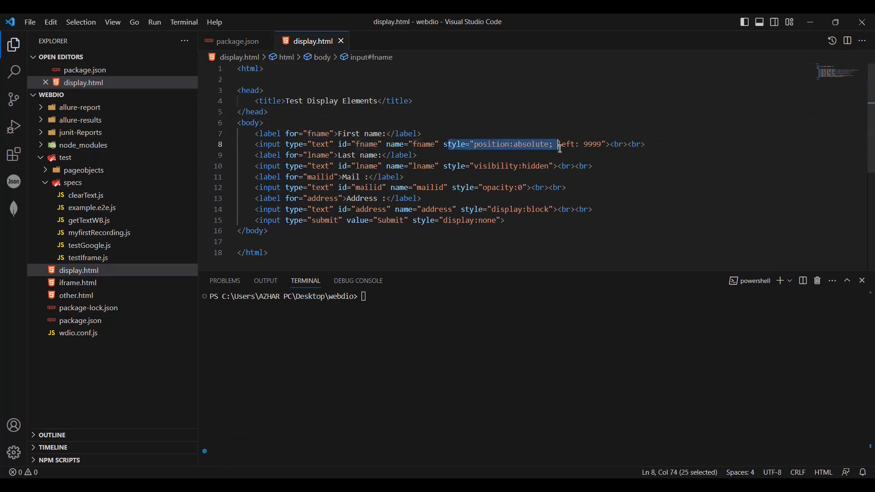
Review the fname input's absolute-positioning style and the hidden submit input in display.html
click(310, 155)
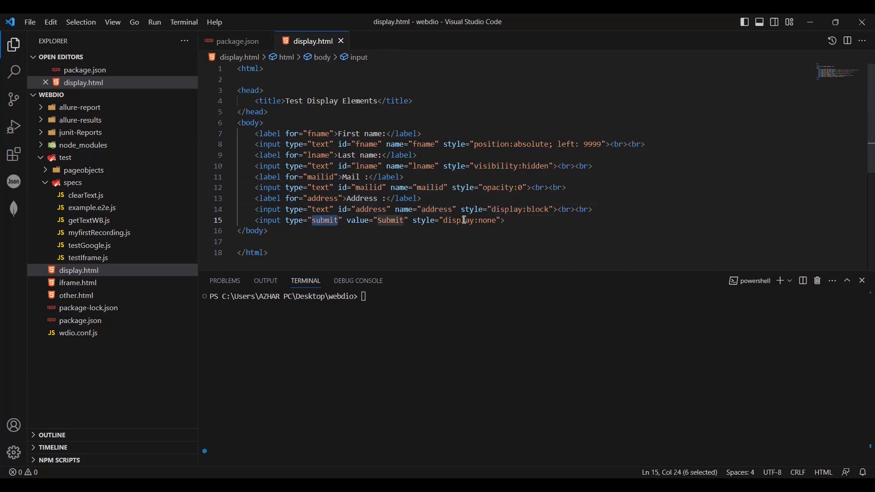
double_click(468, 219)
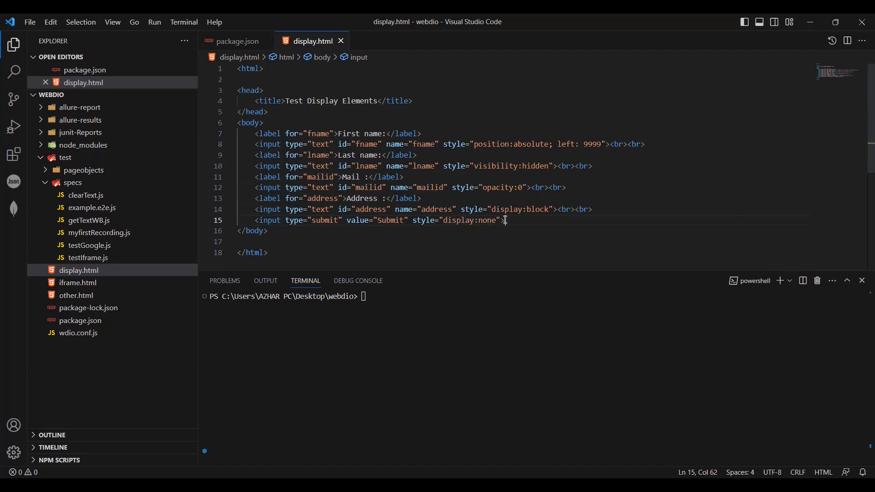
mouse_move(516, 218)
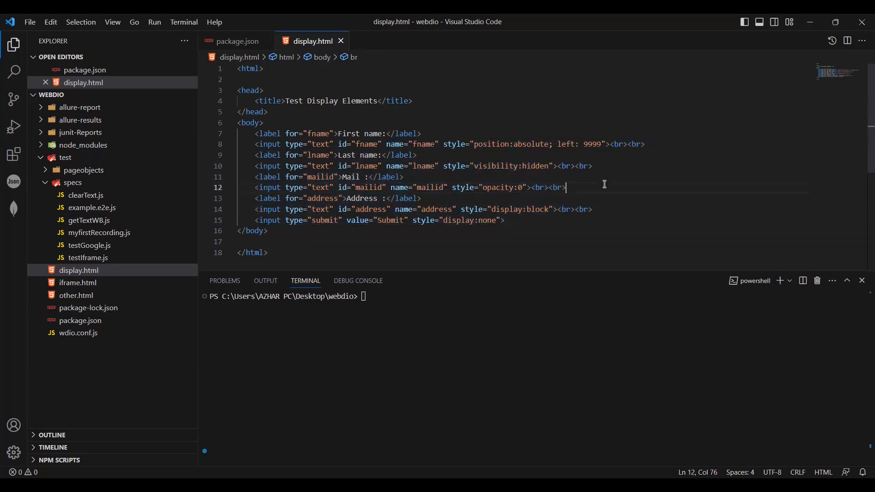
mouse_move(82, 195)
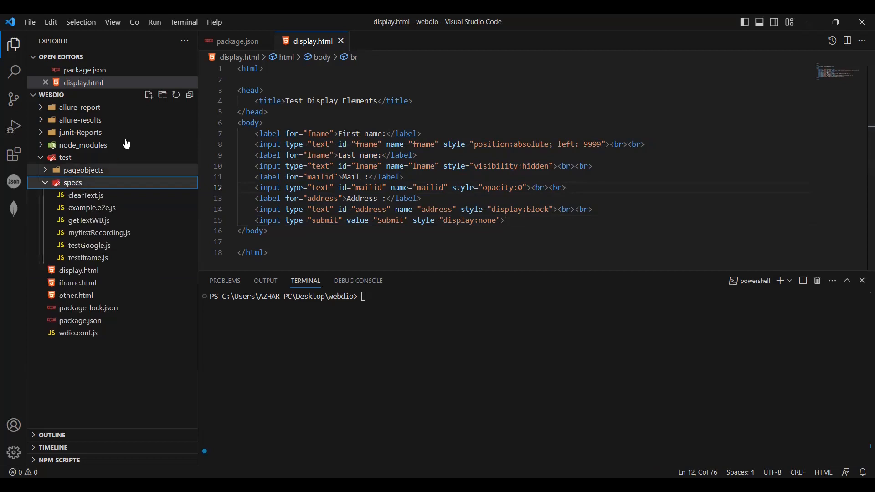
Create checkEleIsDisplayed.js in specs and copy testIframe.js's code for reuse
click(149, 95)
text(checkEle)
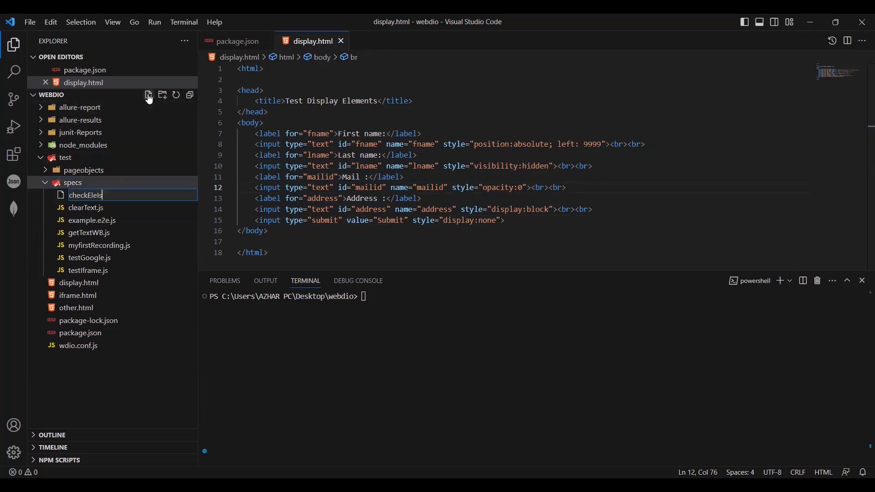
text(Displayed.js)
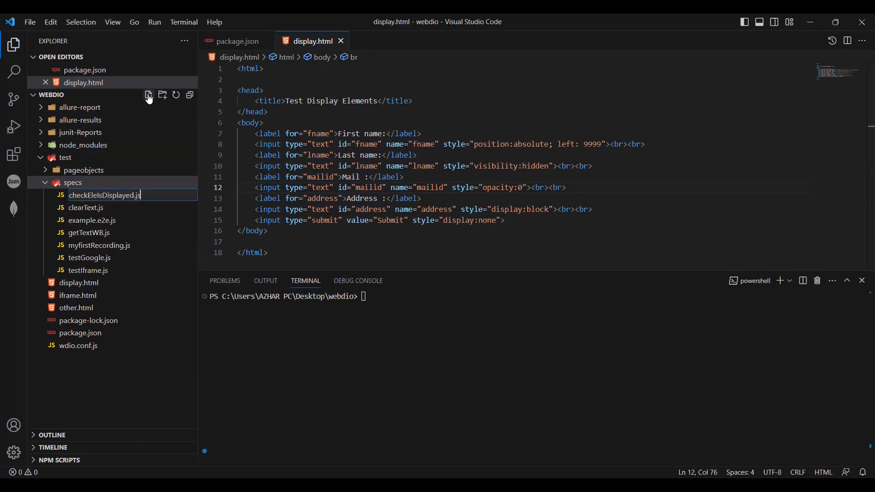
click(87, 295)
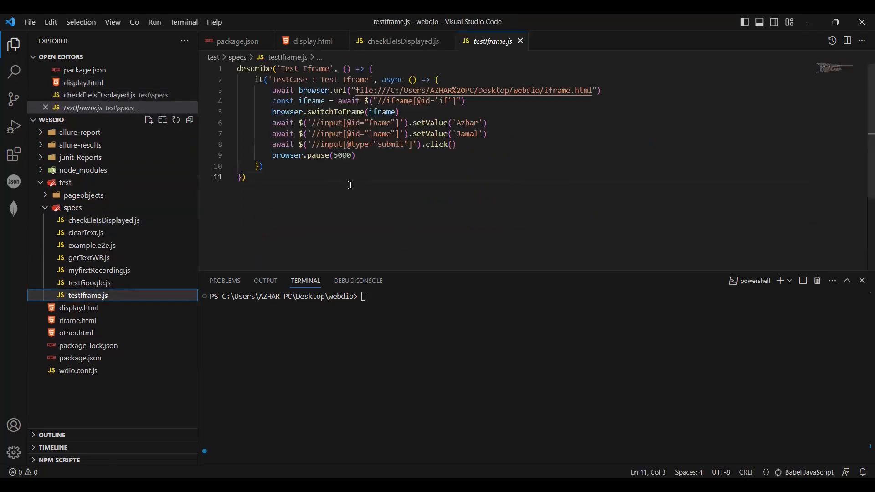
key(ctrl+a)
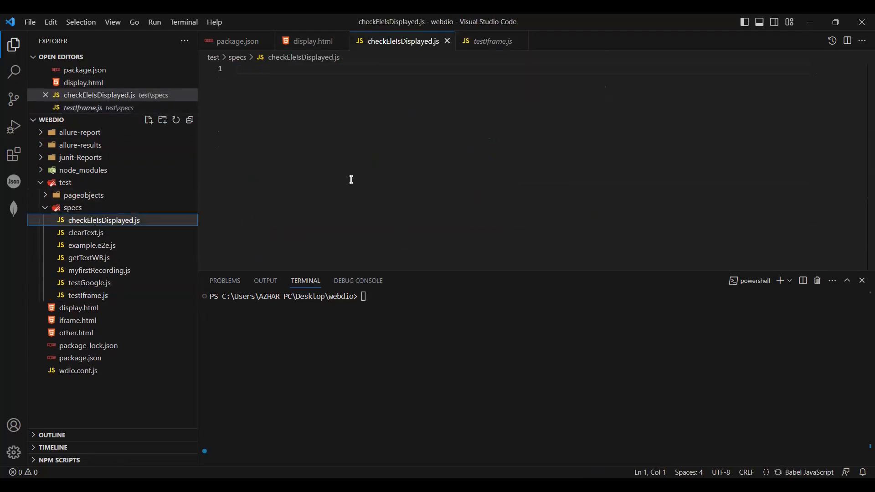
Paste the iframe test and retitle describe and it to 'Check whether Element is displayed'
text(describe('Test Iframe', () => {)
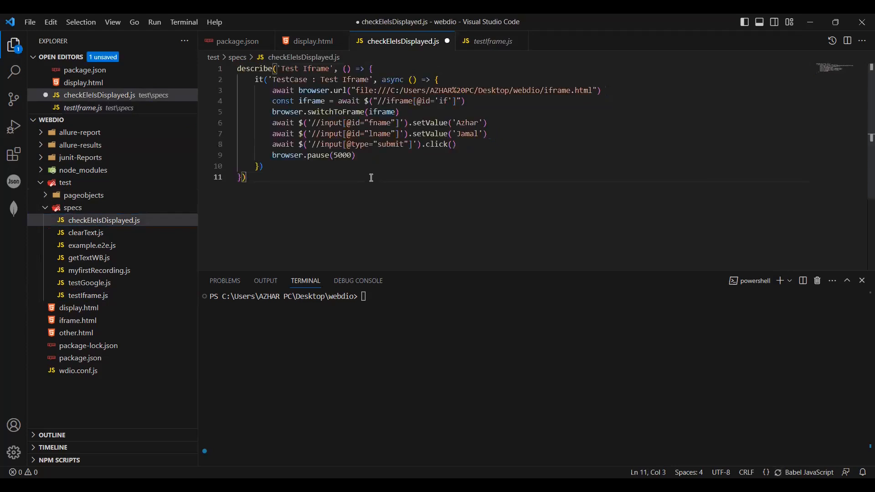
double_click(299, 68)
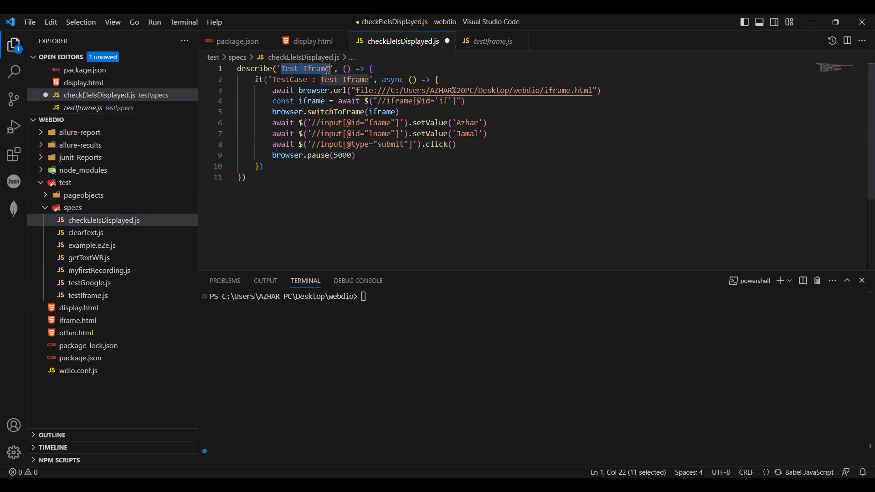
text(Check)
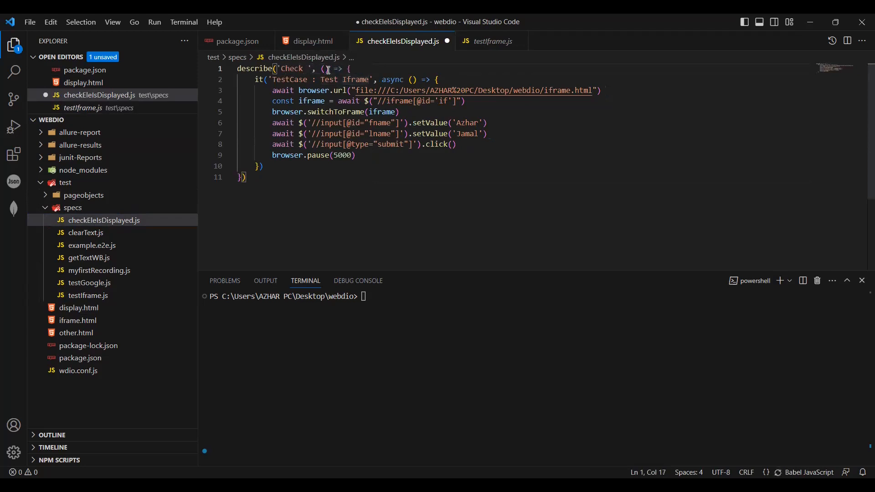
text(whether Element)
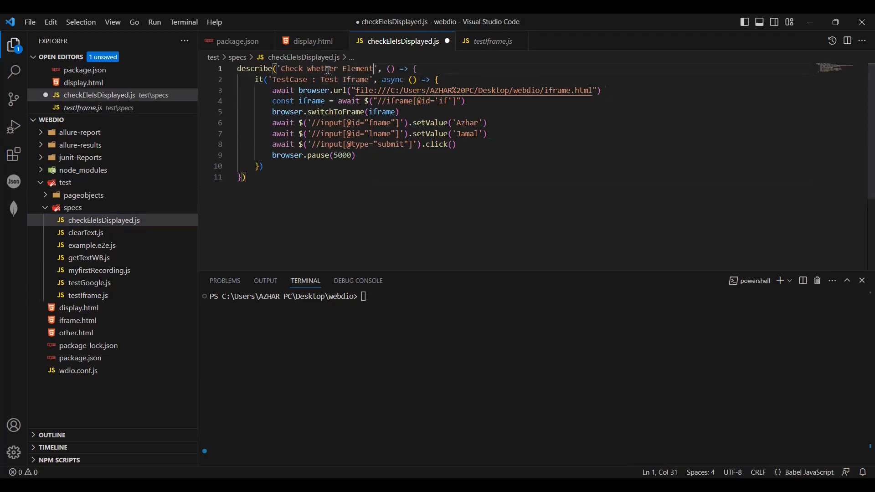
text(is diaplyed)
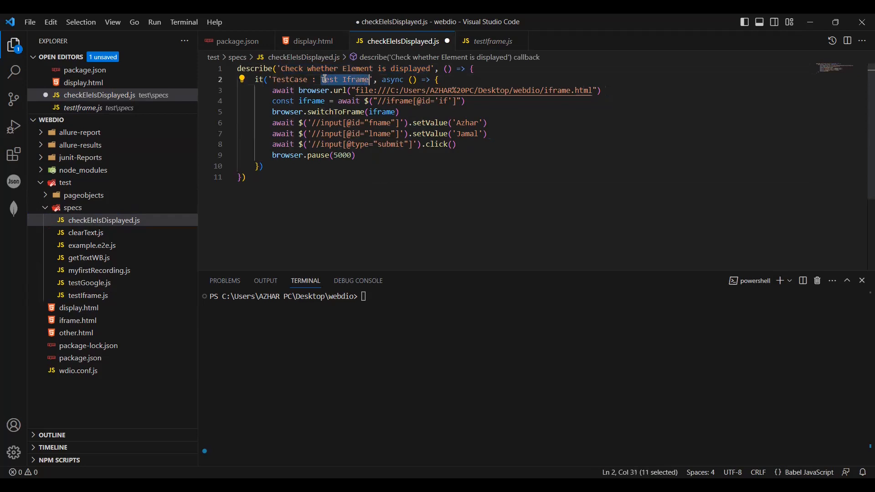
text(Check whether Element is displayed)
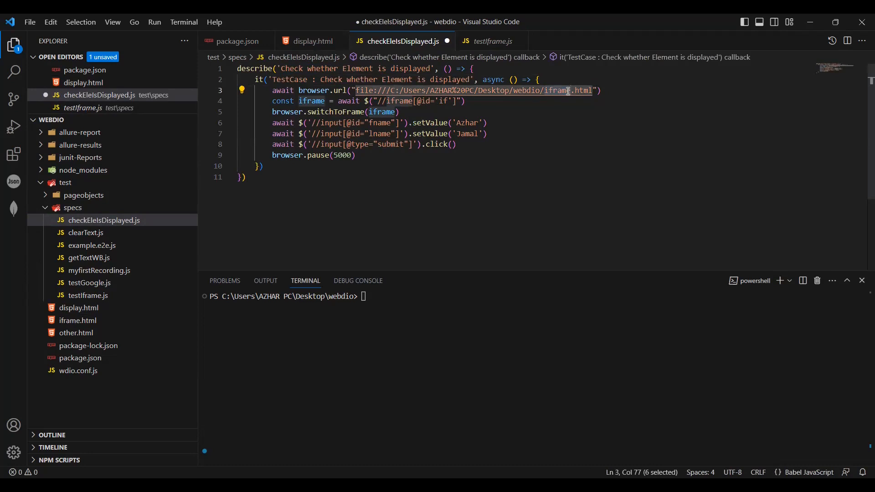
Point the spec's URL at display.html instead of iframe.html and save
text(display)
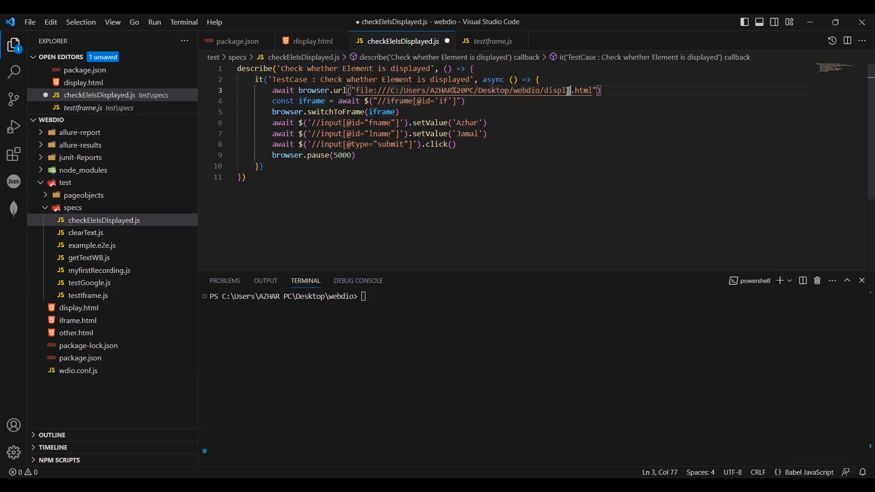
text(ay)
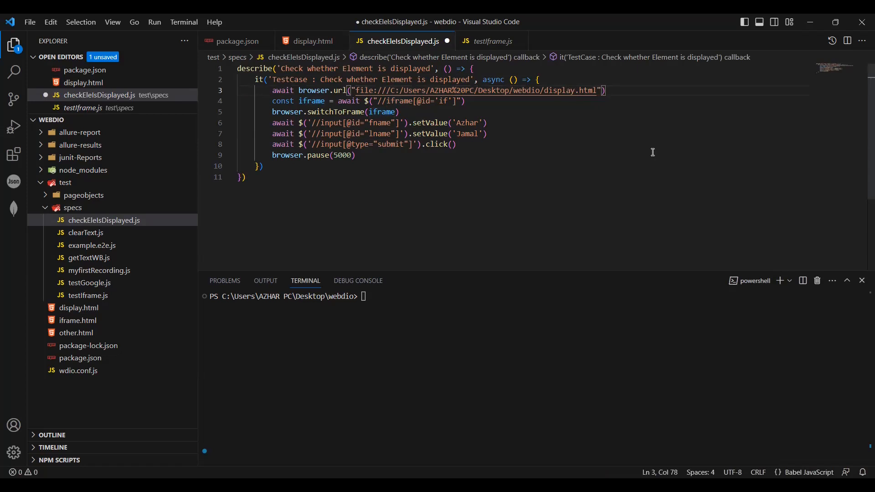
key(ctrl+s)
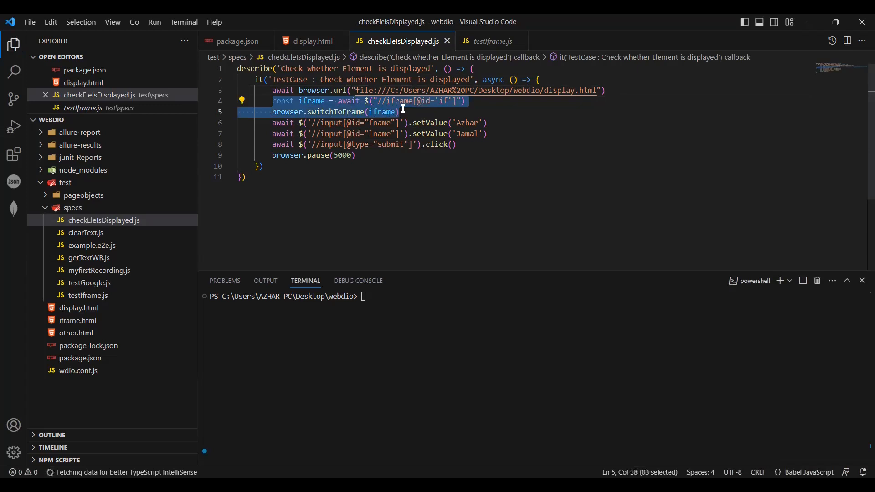
Replace the iframe logic with const fname = ...isDisplayed() and log 'fname is displayed'
key(Delete)
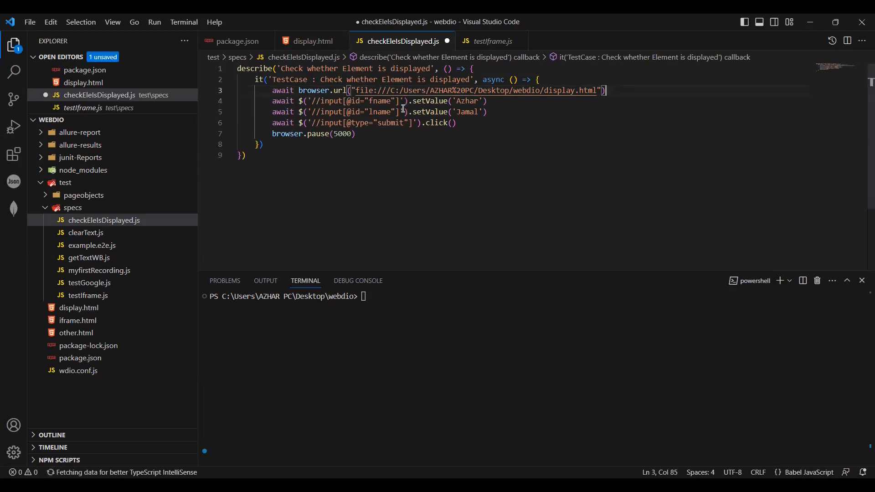
key(ctrl+s)
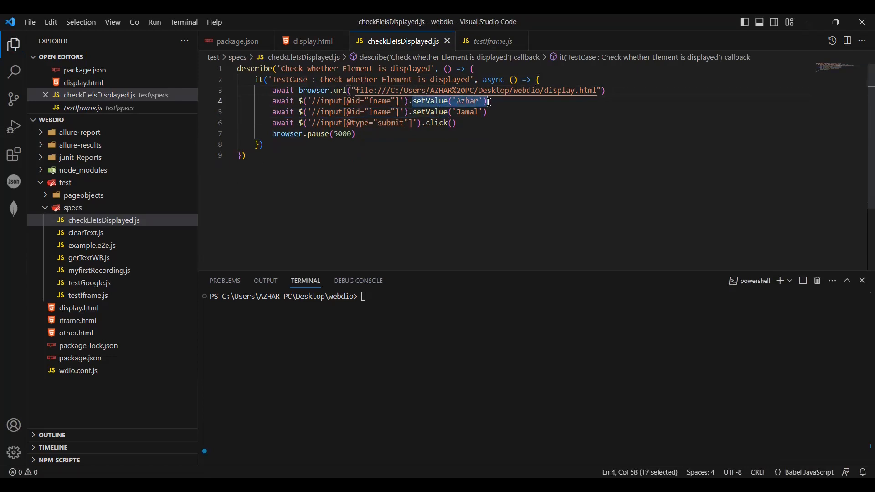
key(Delete)
text(isDisplayed)
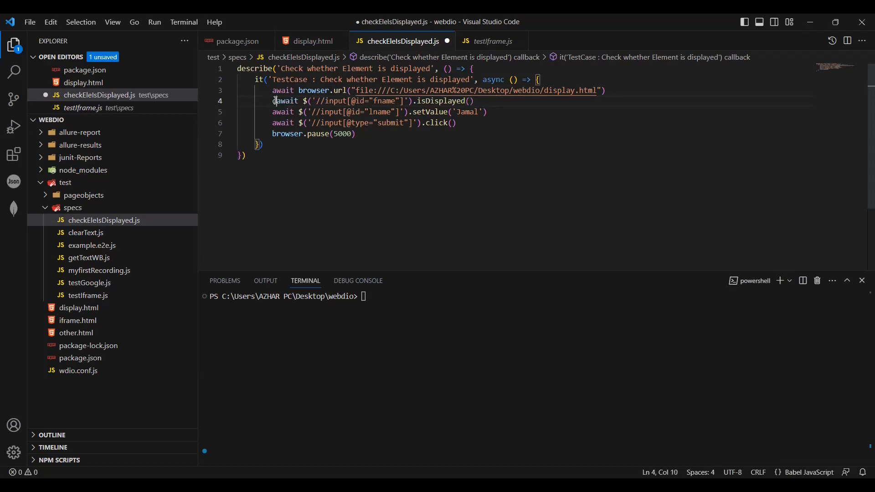
text(const fname=)
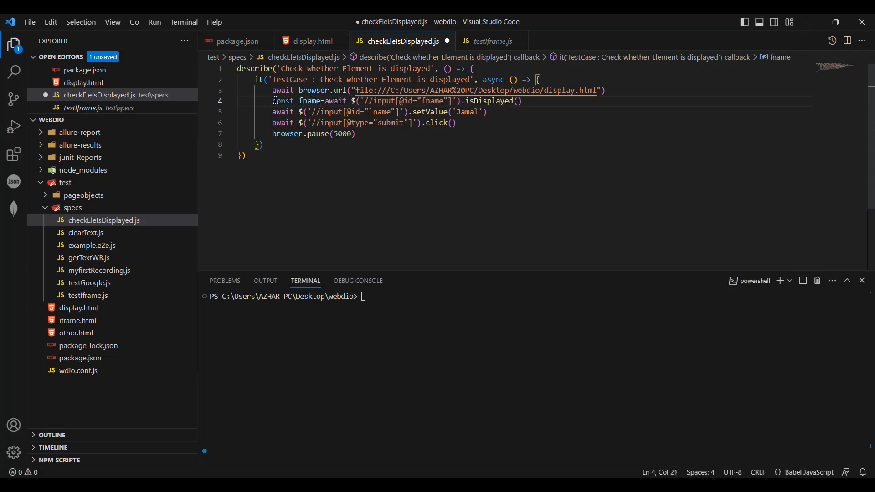
click(522, 101)
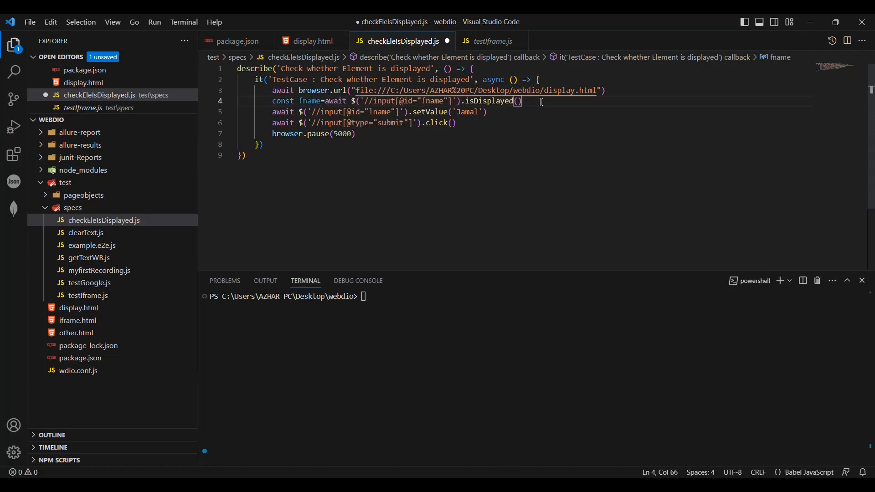
key(Enter)
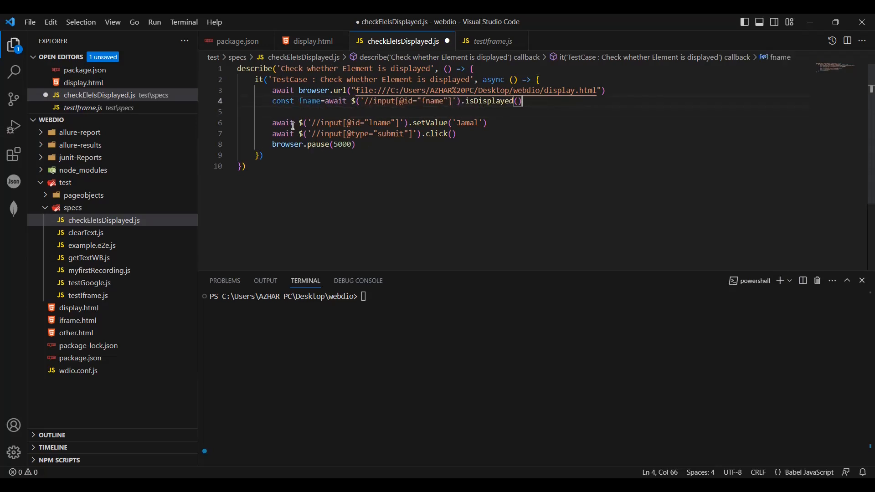
text(console.log("fname"))
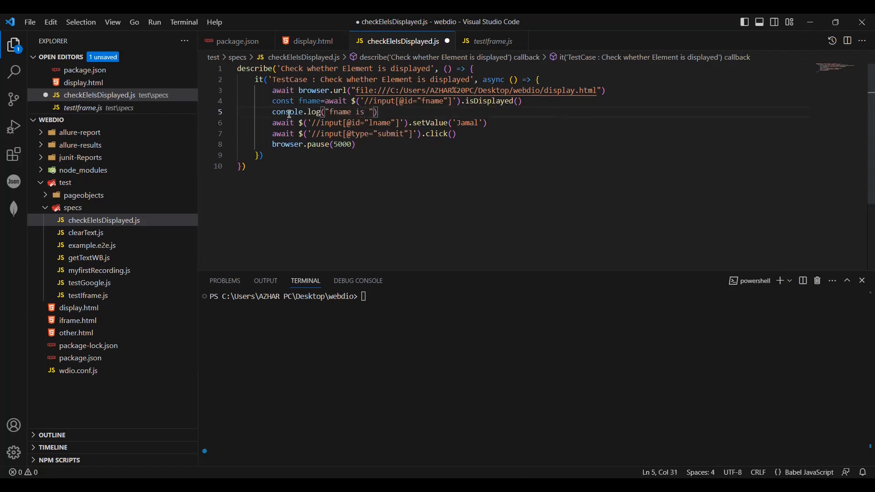
text(displayed "+)
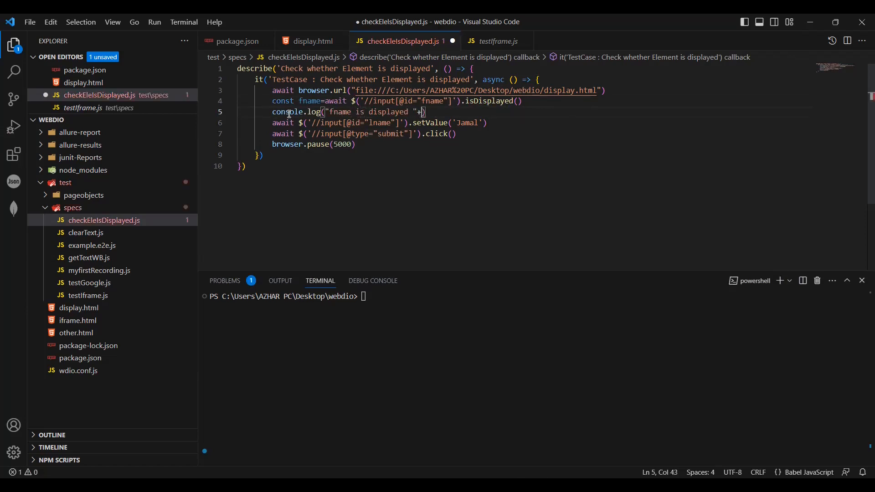
text(fname))
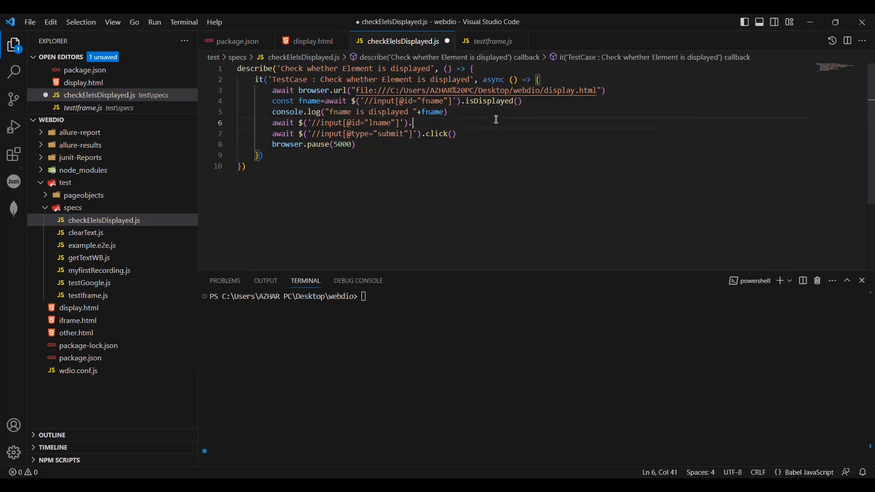
text(isDisplayed()
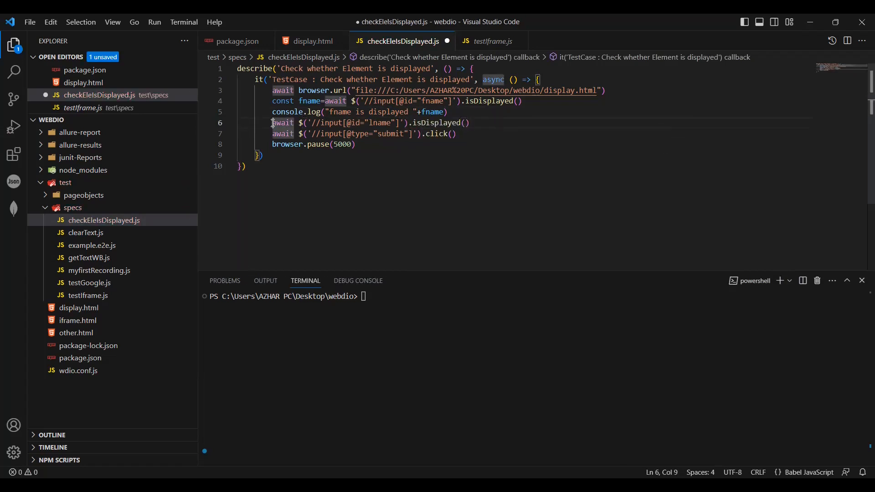
Add lname and submit isDisplayed() checks, each with its console.log line
text(const)
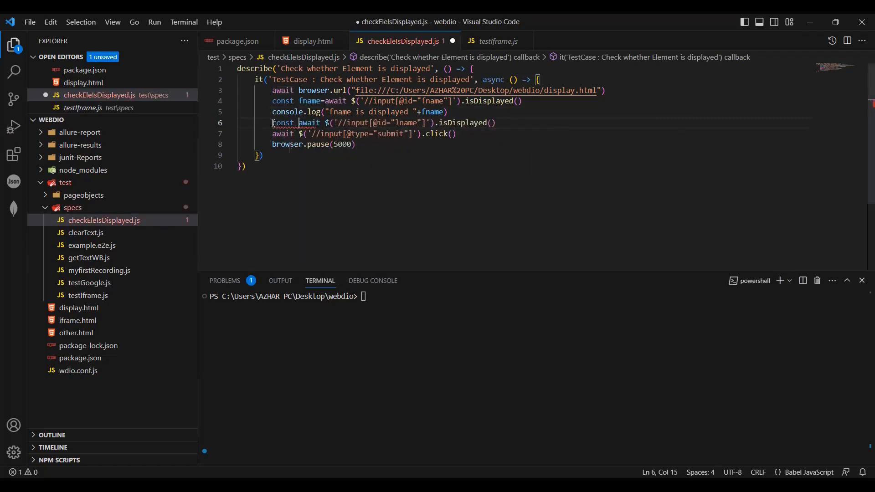
text(lname=)
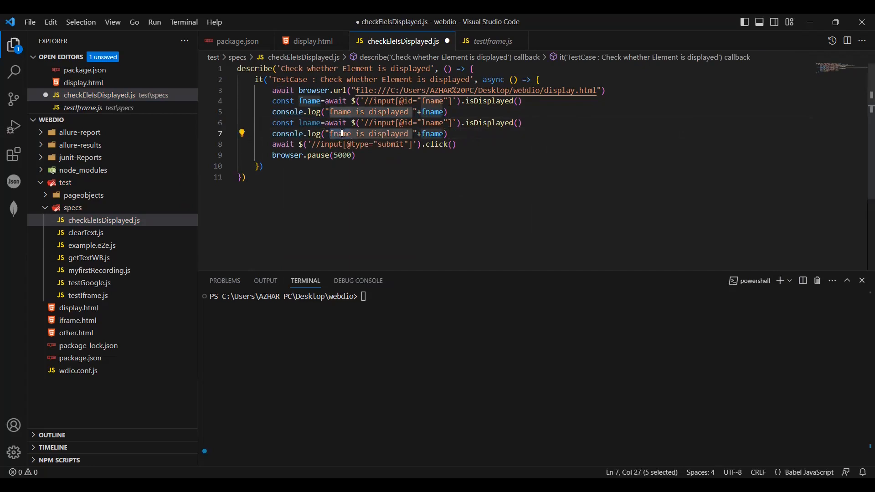
text(lname)
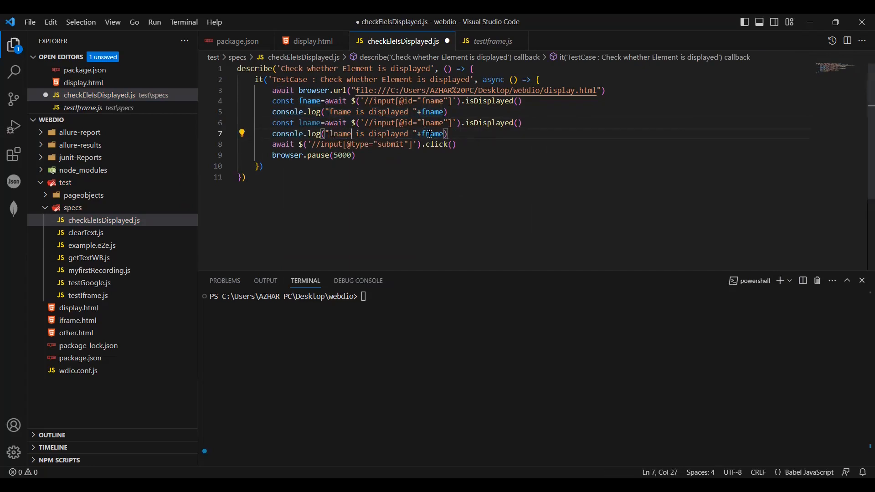
key(ctrl+s)
text(l)
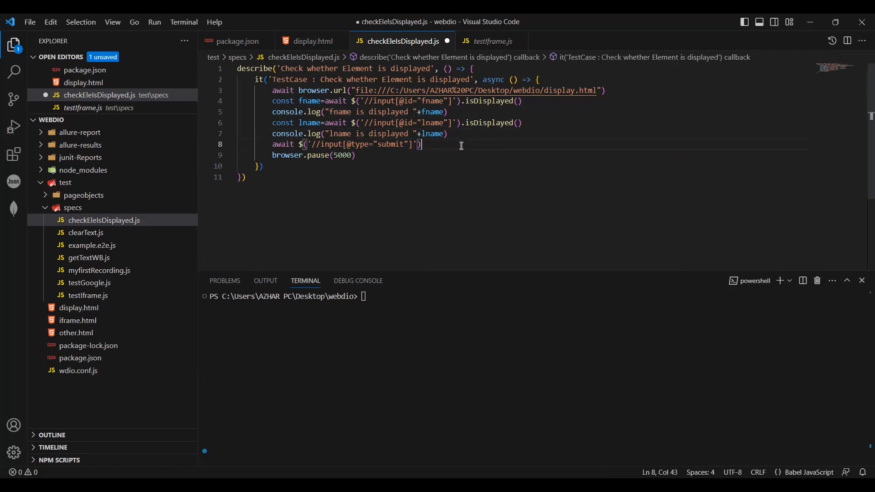
text(.isDisplayed();)
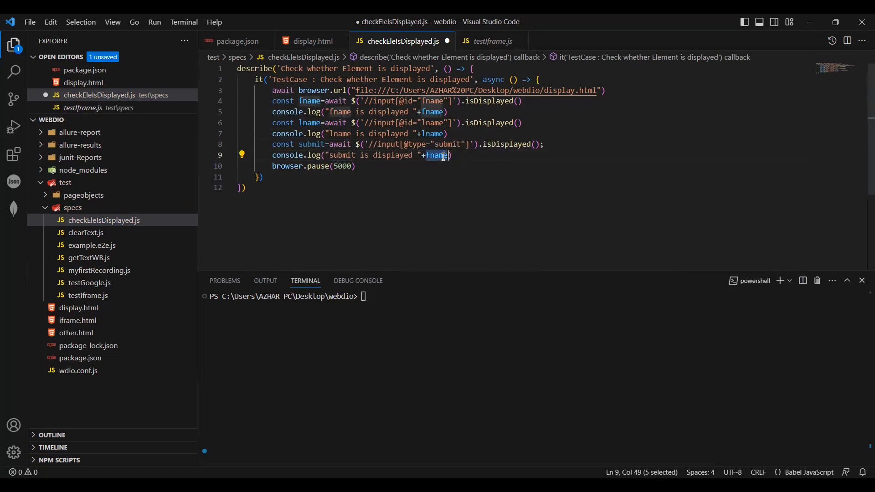
text(submit)
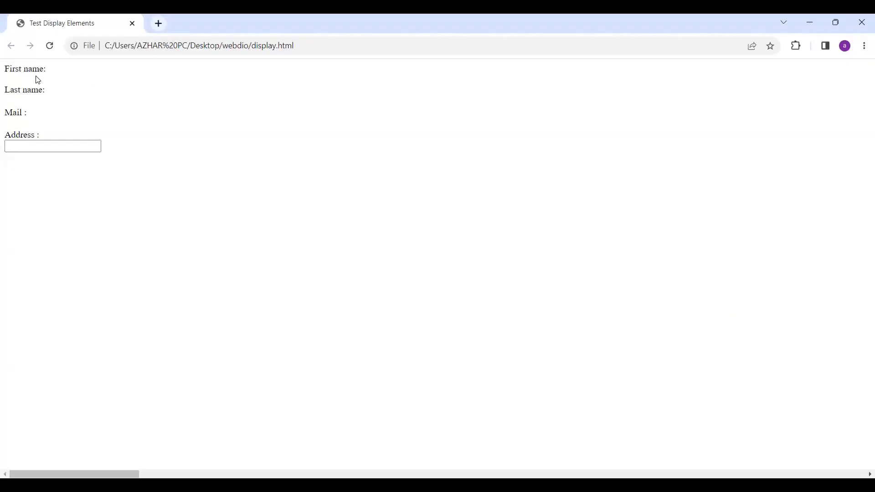
mouse_move(80, 72)
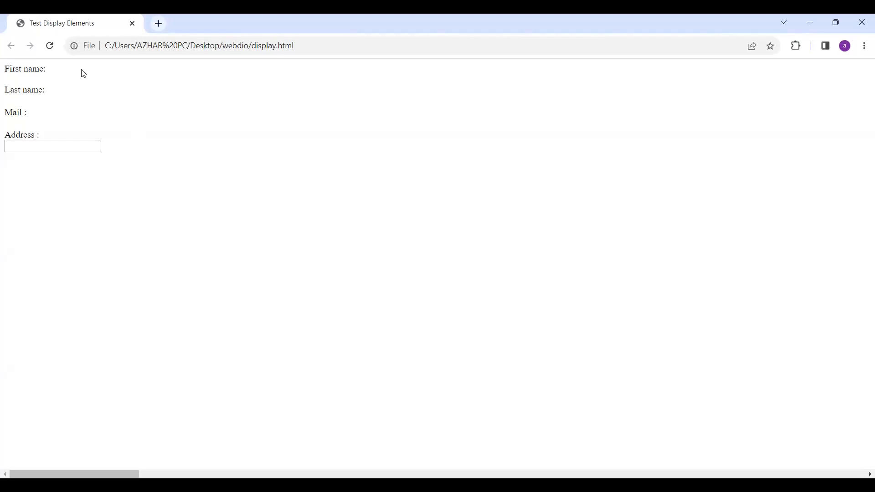
mouse_move(153, 86)
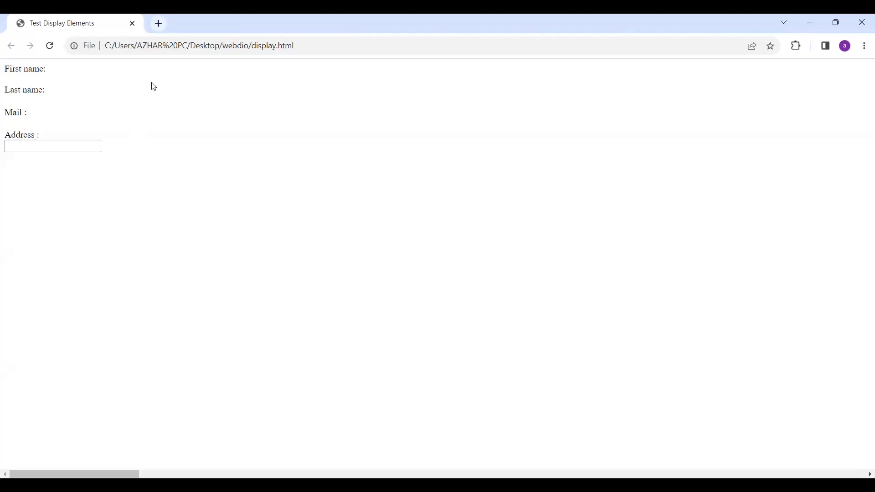
mouse_move(113, 82)
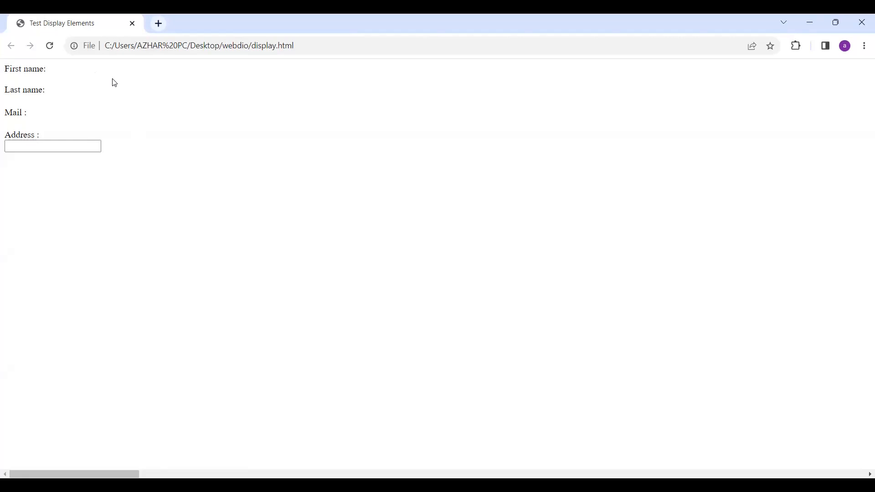
mouse_move(66, 122)
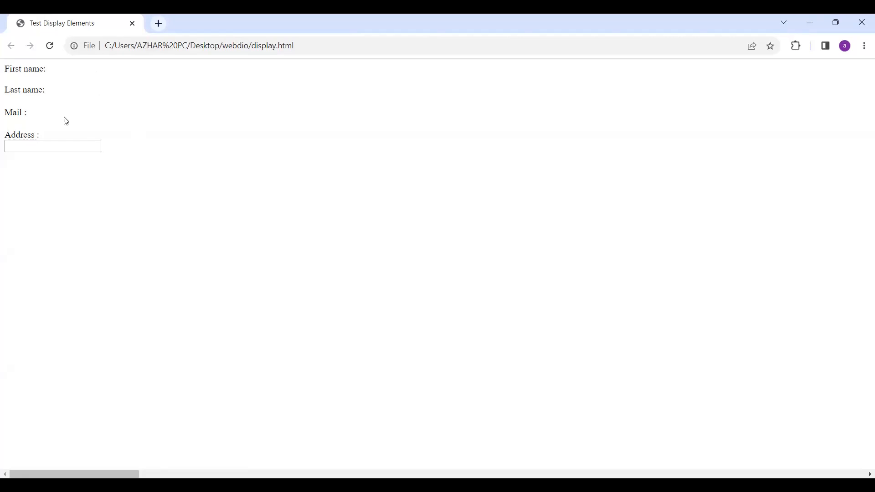
mouse_move(58, 121)
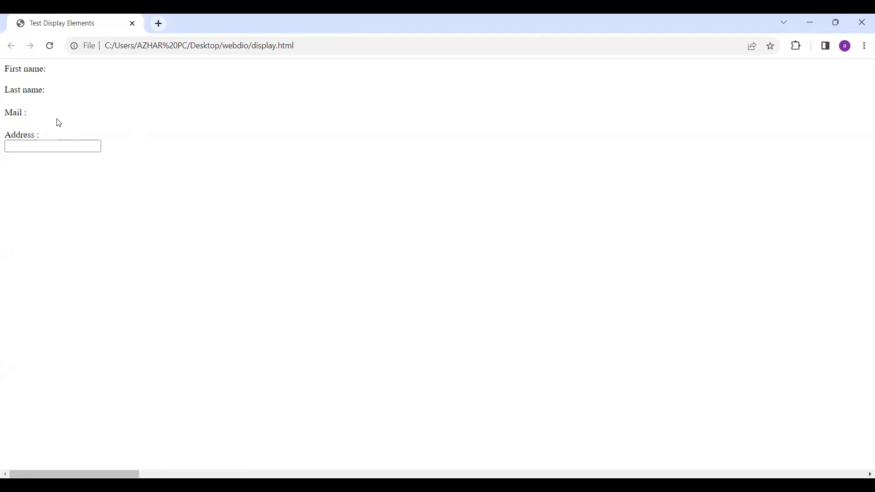
mouse_move(87, 156)
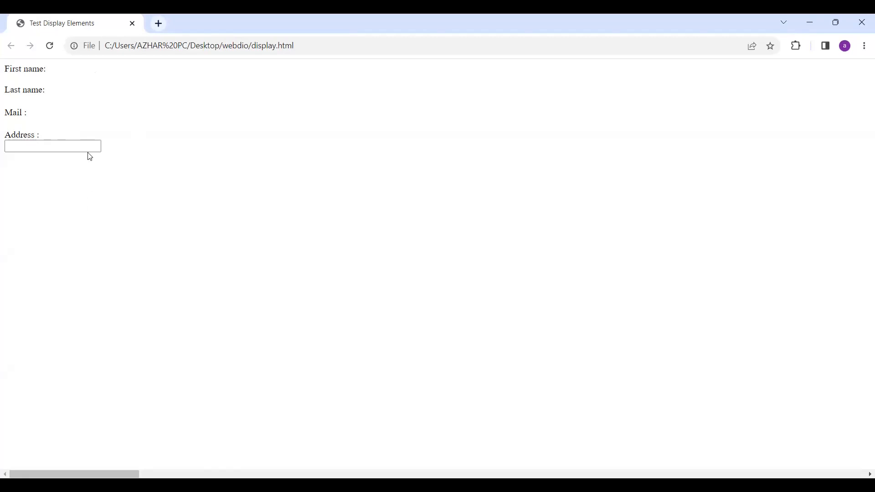
right_click(52, 146)
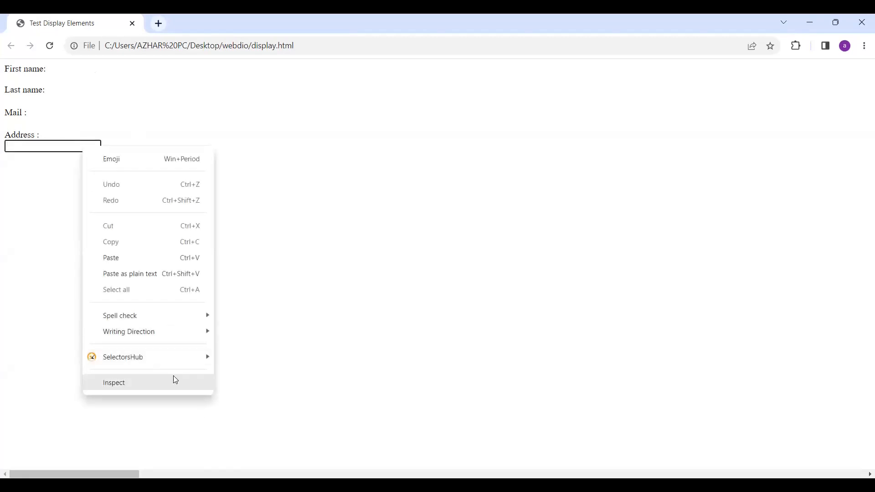
click(113, 381)
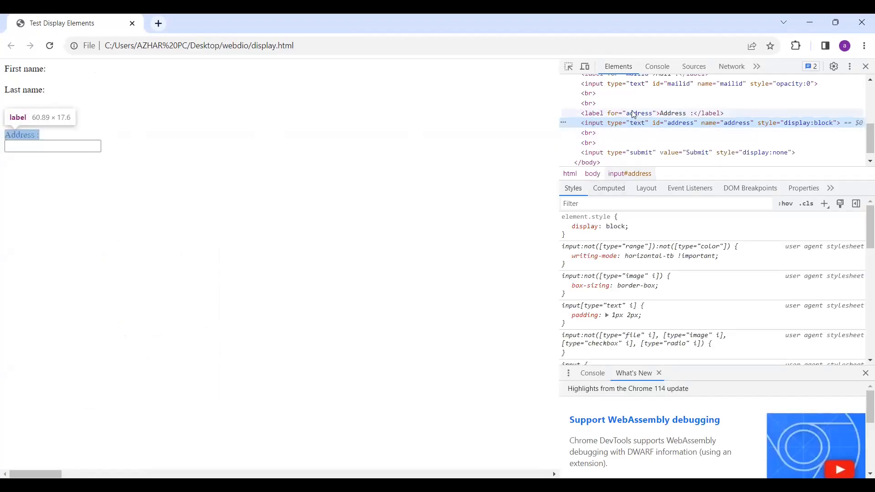
mouse_move(677, 83)
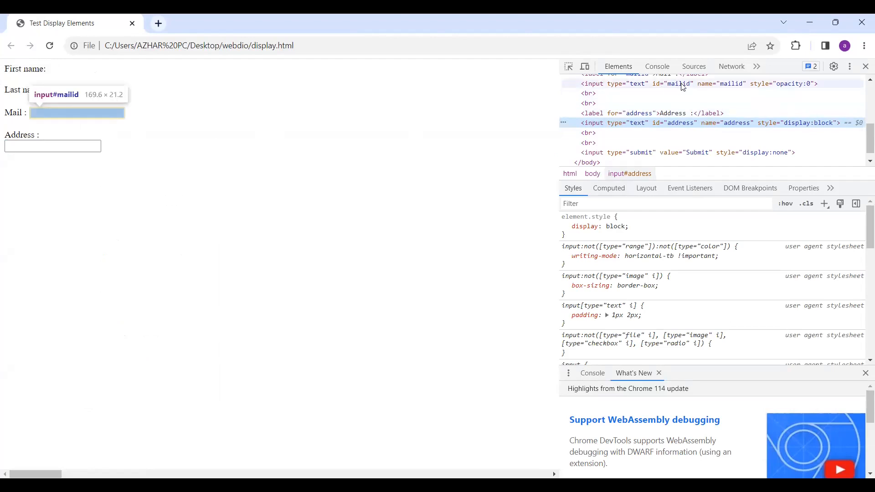
mouse_move(771, 90)
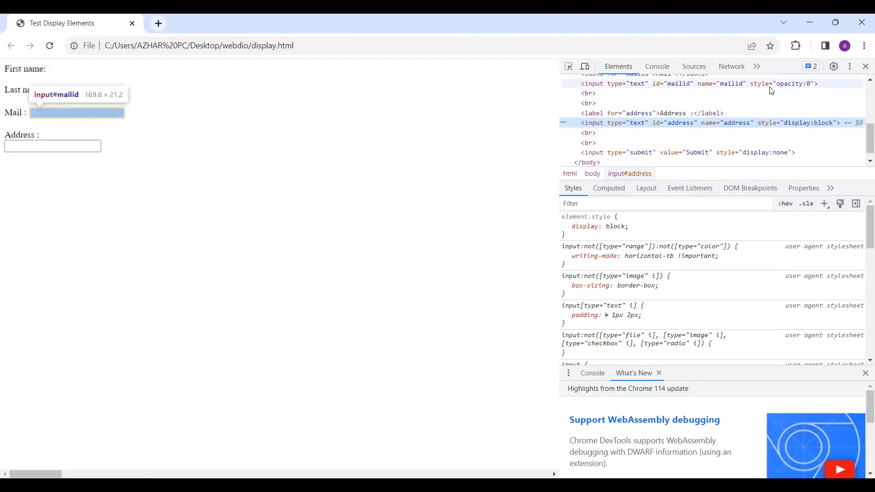
mouse_move(678, 115)
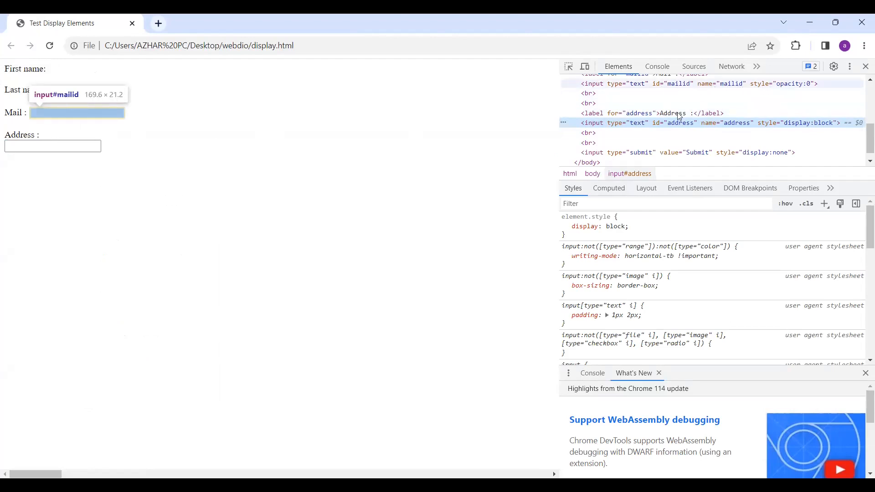
click(638, 113)
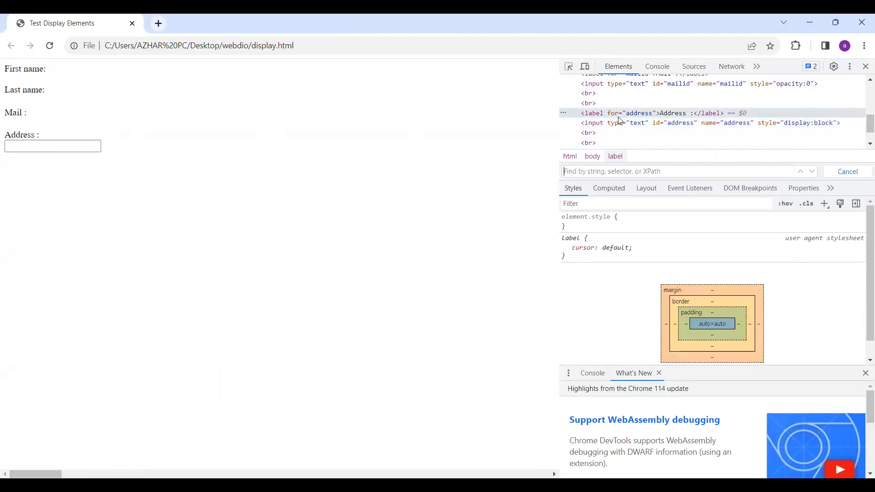
text(//input[@id="mailid)
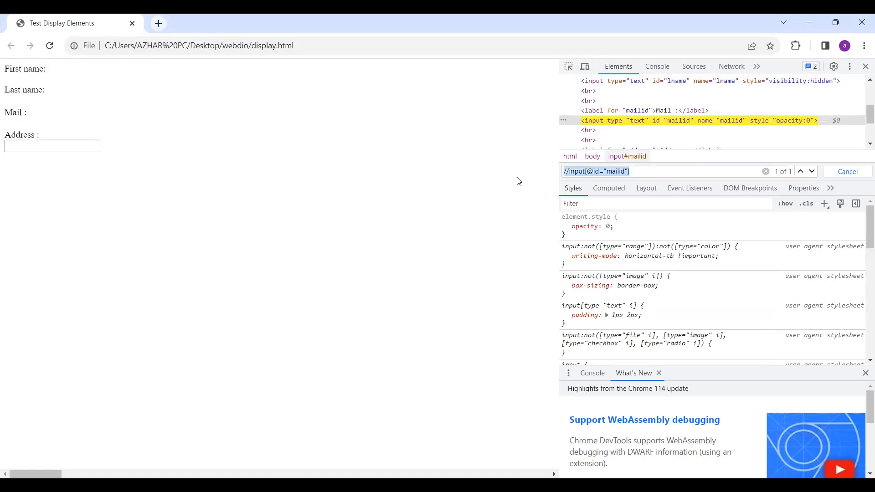
mouse_move(850, 118)
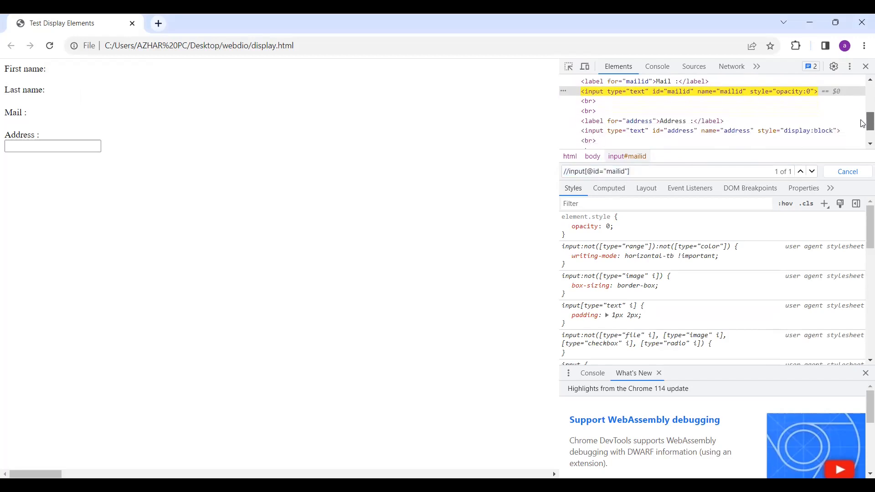
click(679, 130)
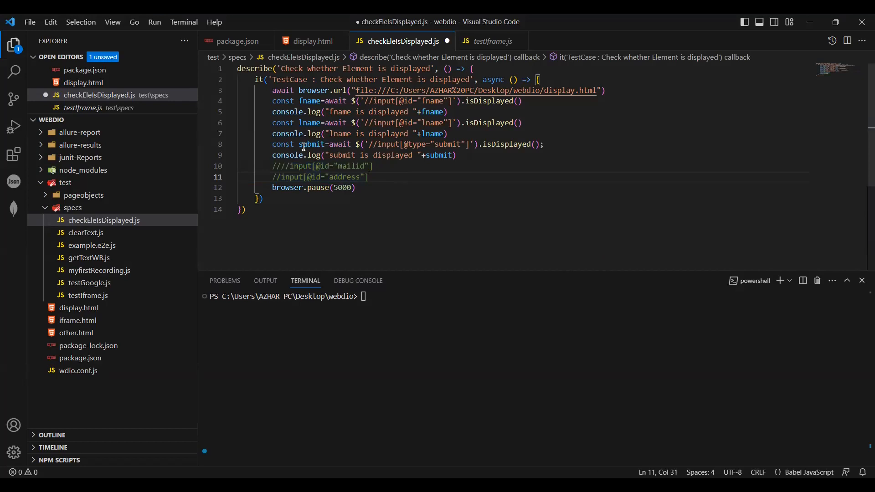
Duplicate the lname and submit checks as mailid and address checks with matching log lines
drag(272, 122, 456, 155)
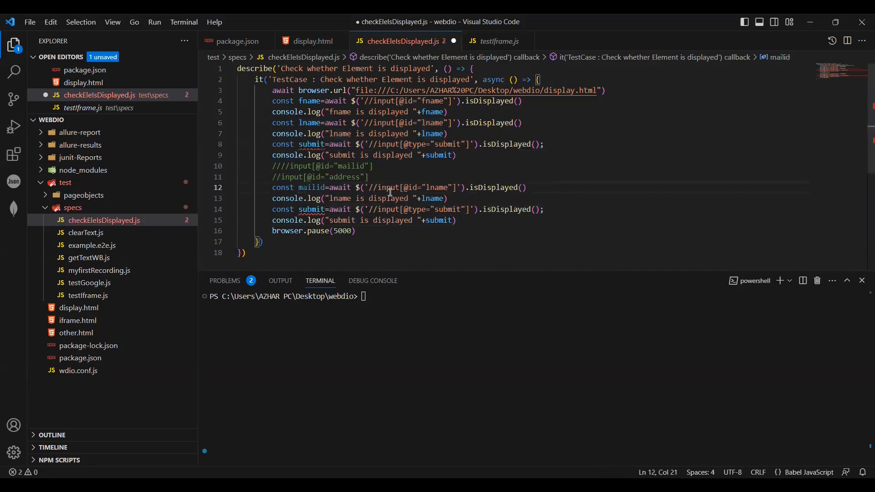
text(ad)
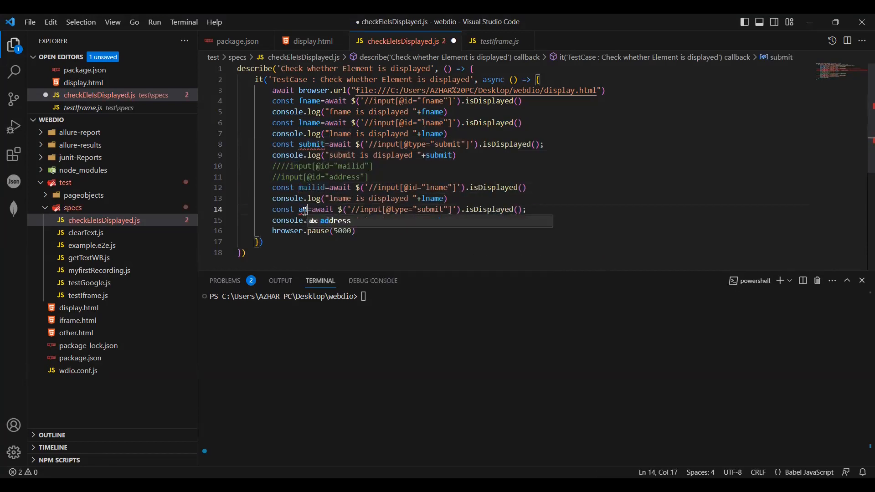
text(ddress)
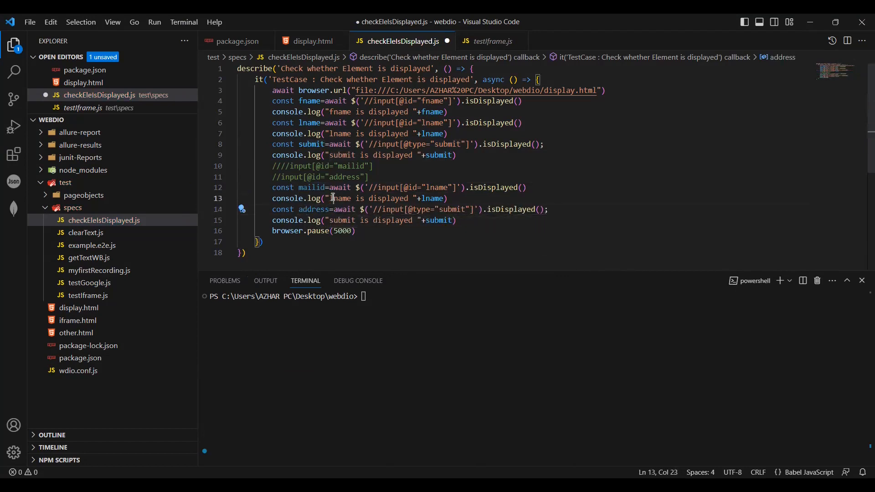
text(maili)
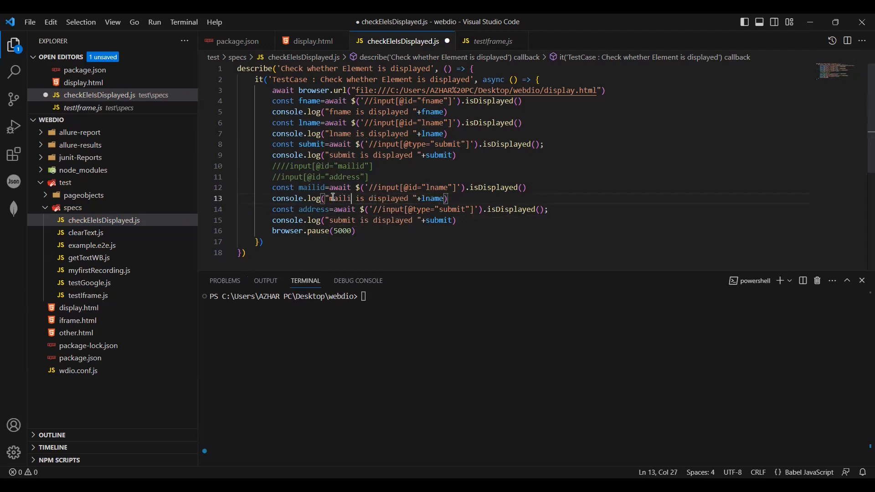
double_click(312, 186)
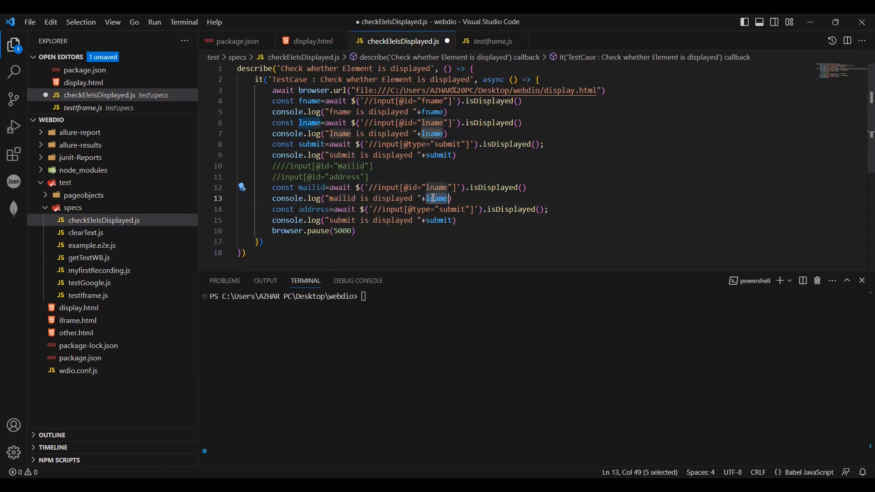
double_click(315, 210)
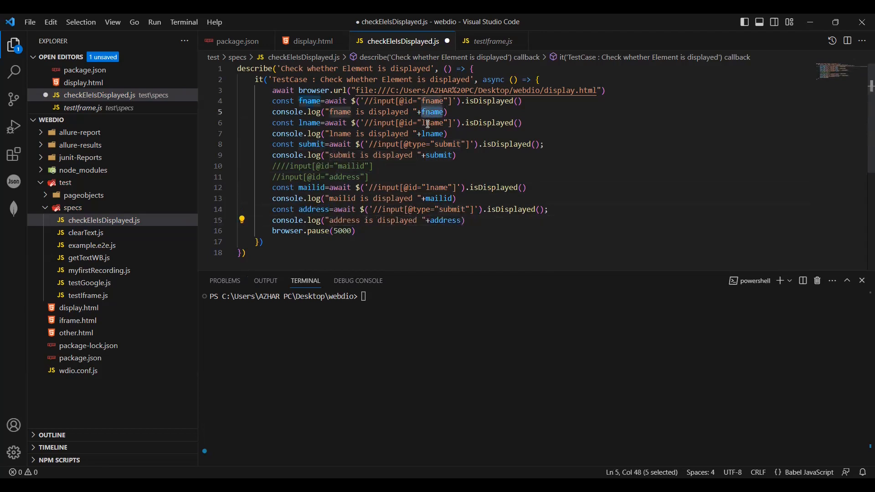
Fix the new lookups to use ids "mailid" and "address" and save the spec
click(372, 166)
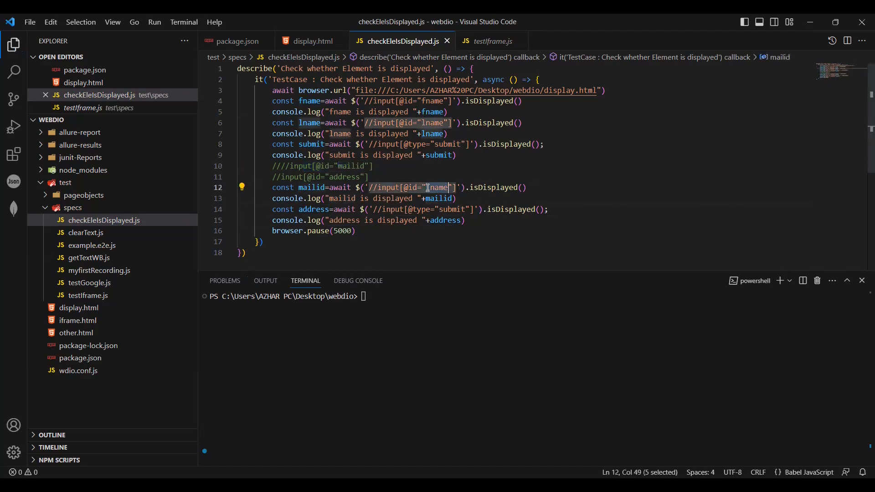
text(mailid)
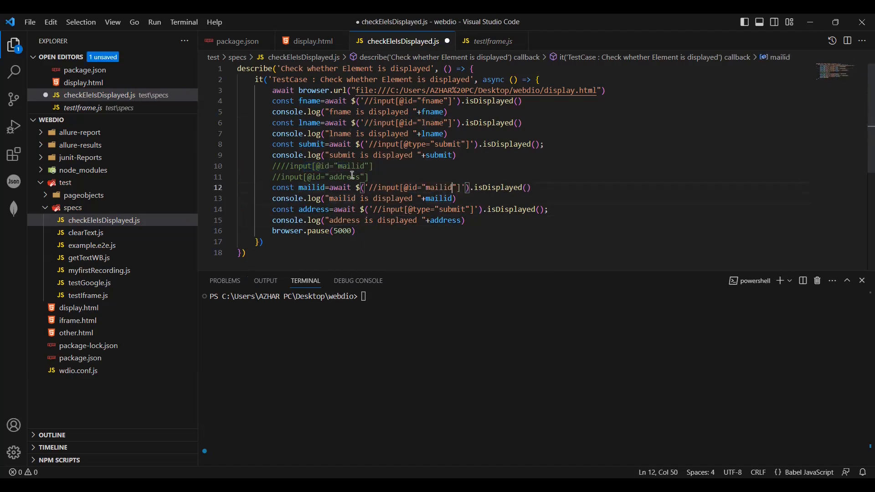
double_click(344, 177)
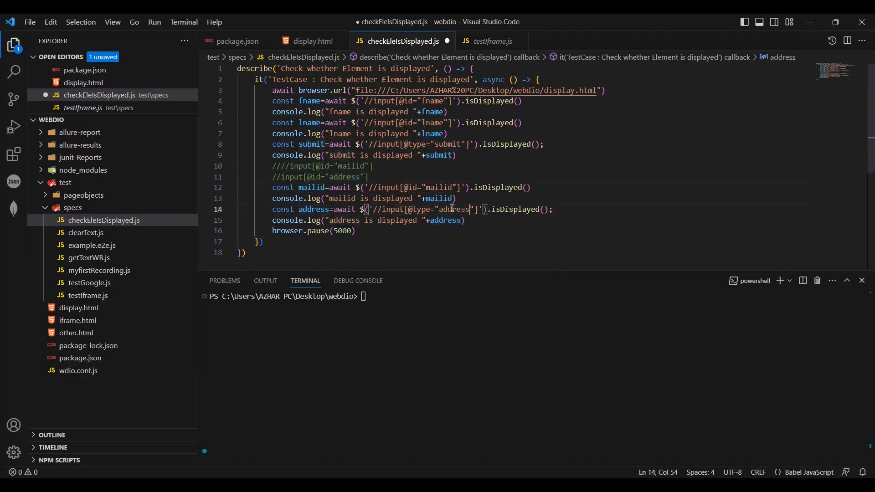
key(ctrl+s)
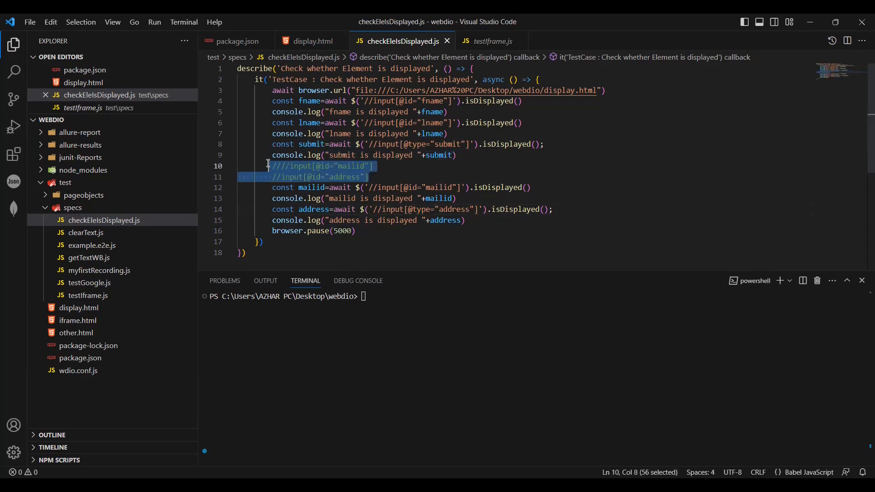
Delete the commented XPath lines, save, and point package.json's testGoogle script at checkEleIsDisplayed.js
key(Delete)
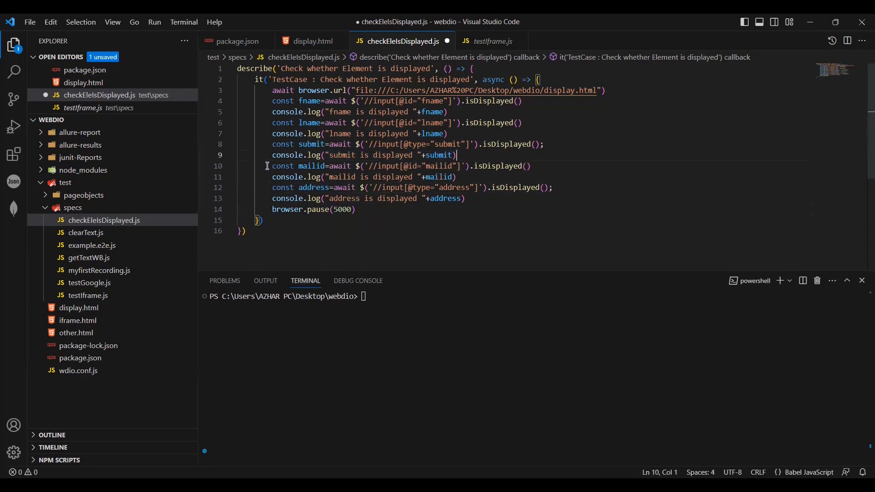
key(ctrl+s)
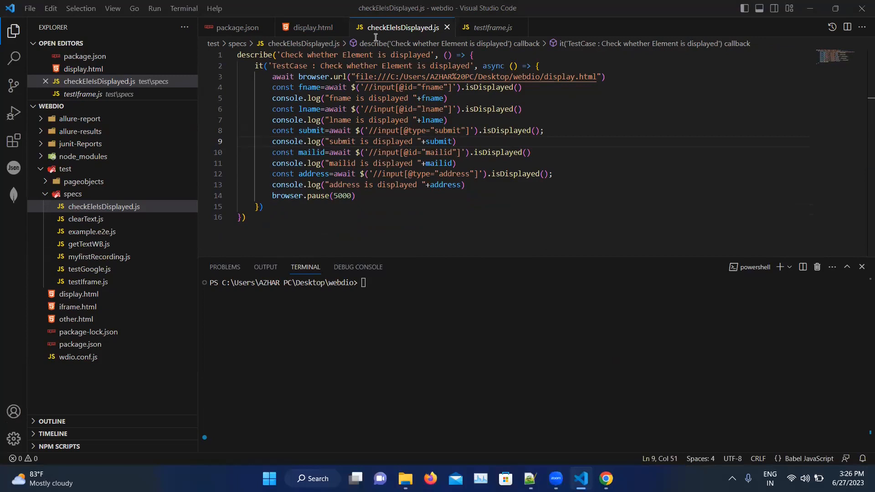
mouse_move(102, 210)
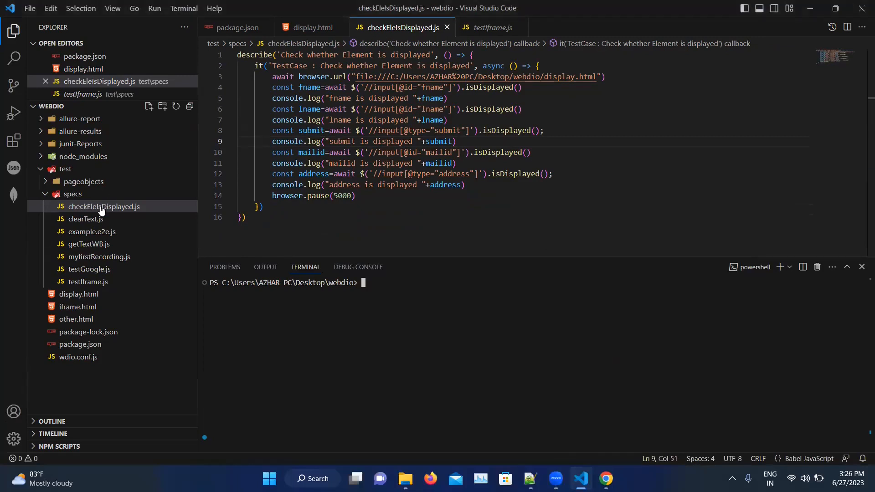
right_click(103, 207)
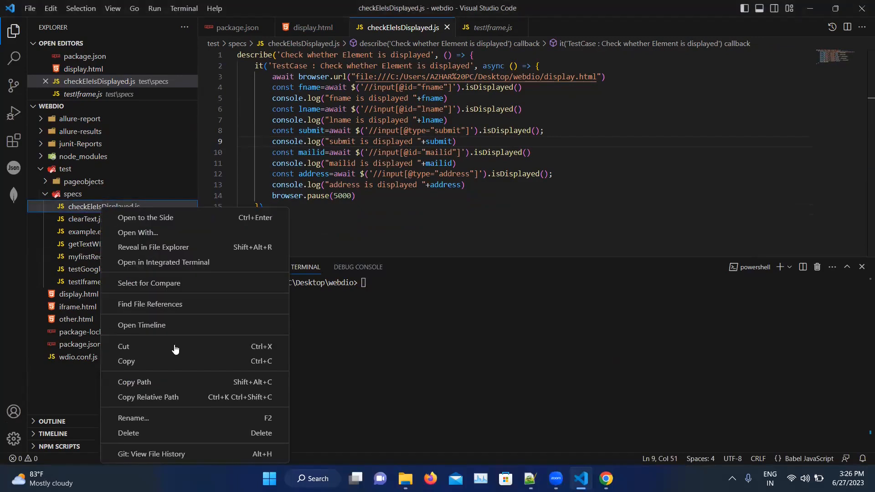
mouse_move(147, 402)
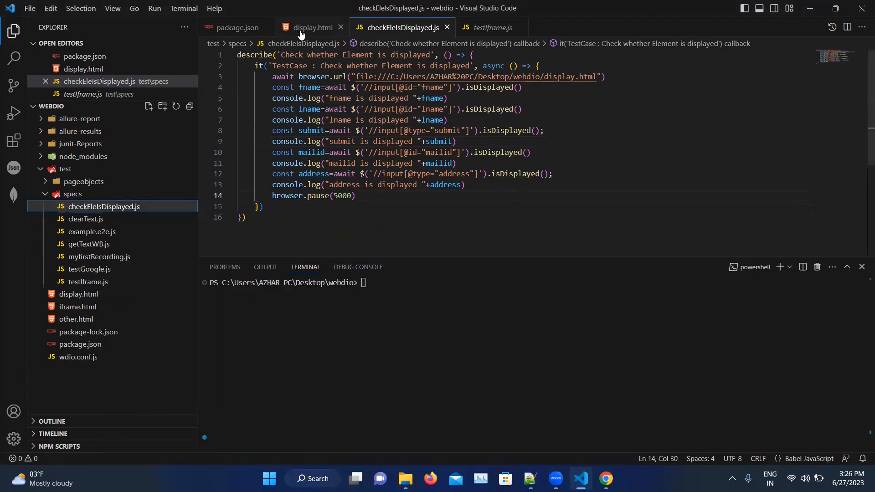
click(237, 28)
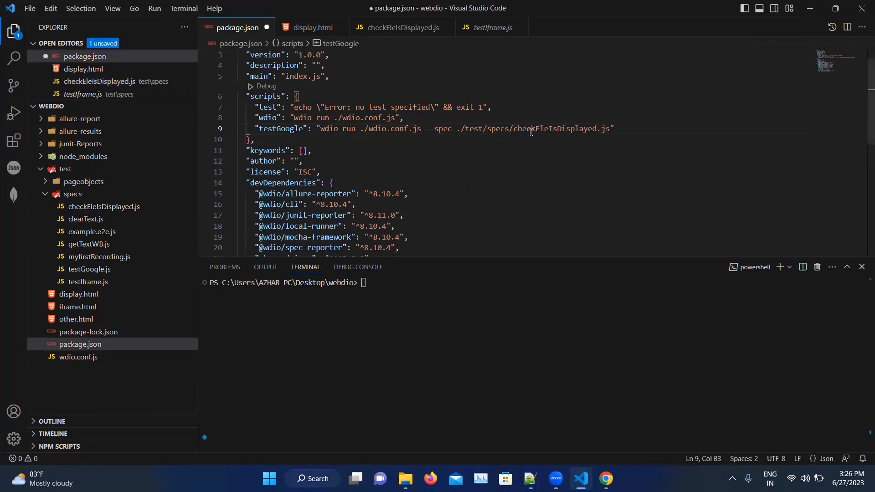
click(399, 28)
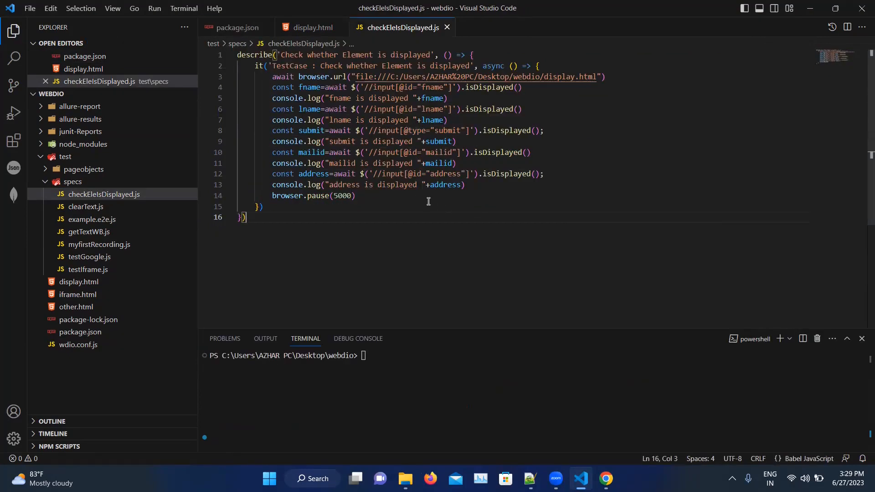
mouse_move(453, 170)
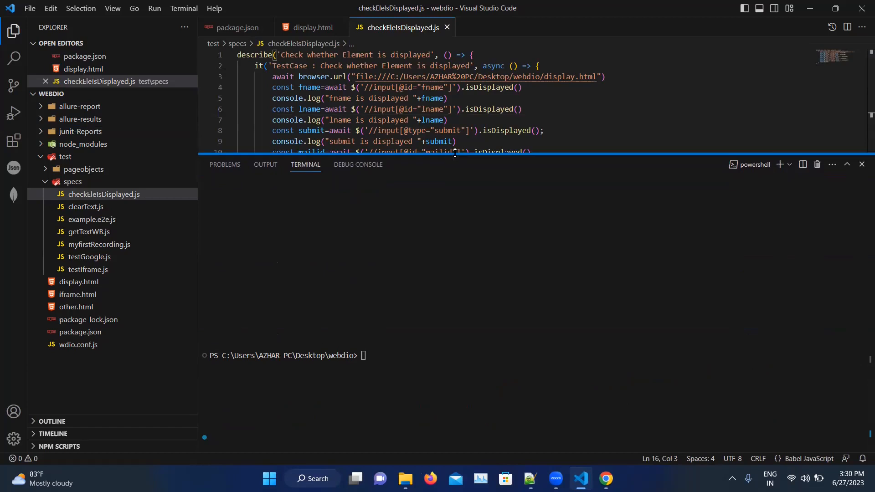
Clear the terminal and run npm run testGoogle, which passes and logs each field's visibility
text(cls)
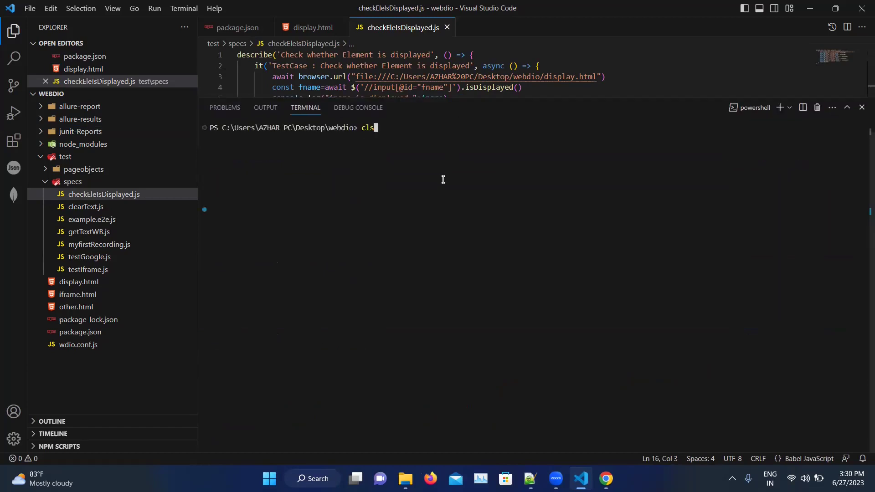
text(npm run testGoogle)
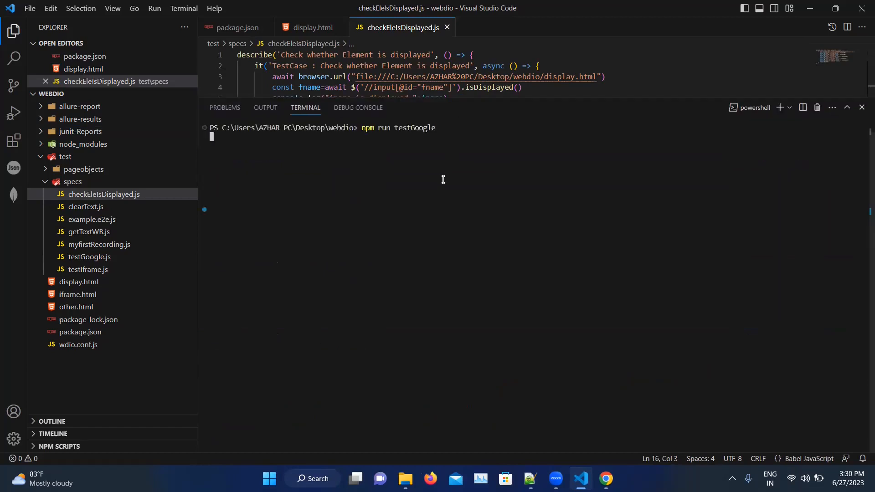
key(Return)
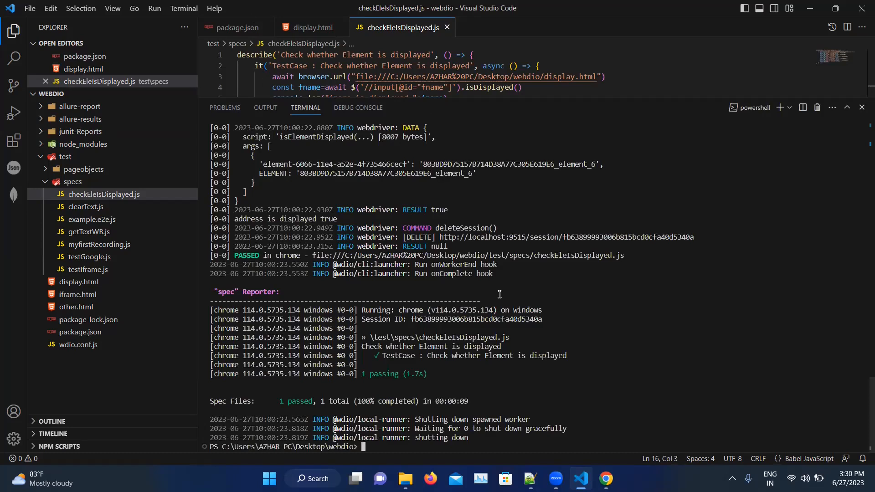
click(604, 479)
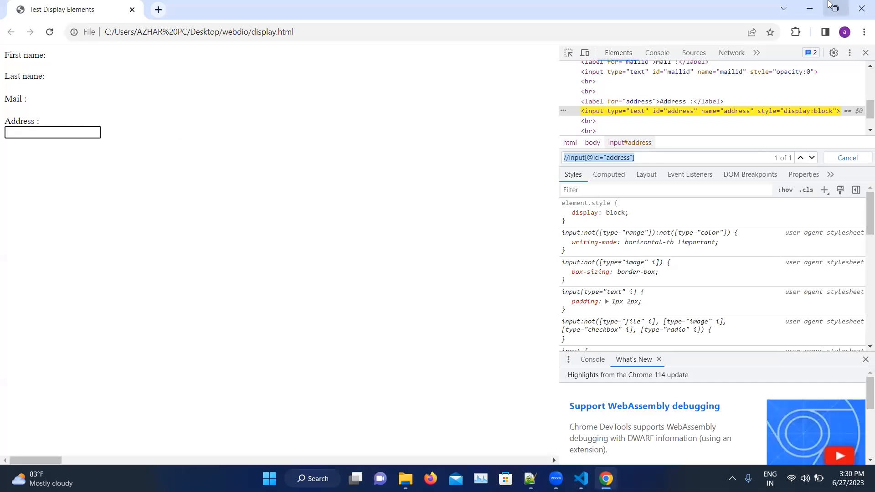
Compare the test log's fname and submit results with the mailid input's opacity:0 style in DevTools
click(580, 478)
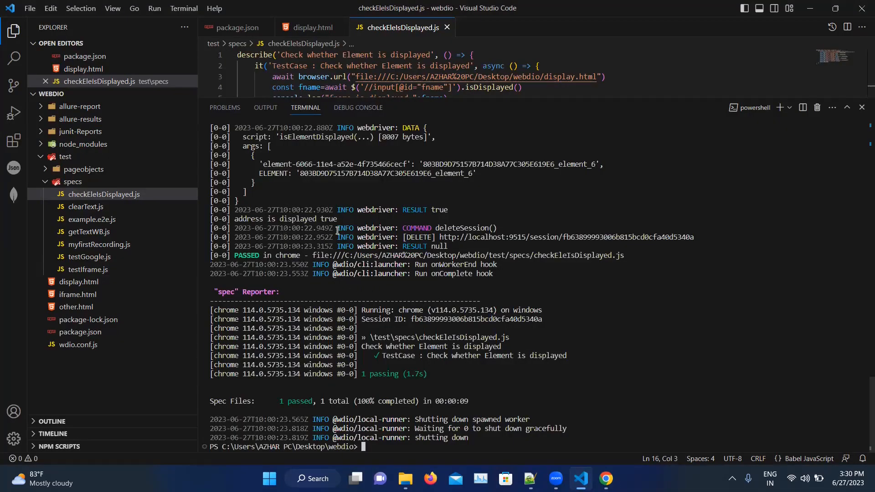
double_click(285, 218)
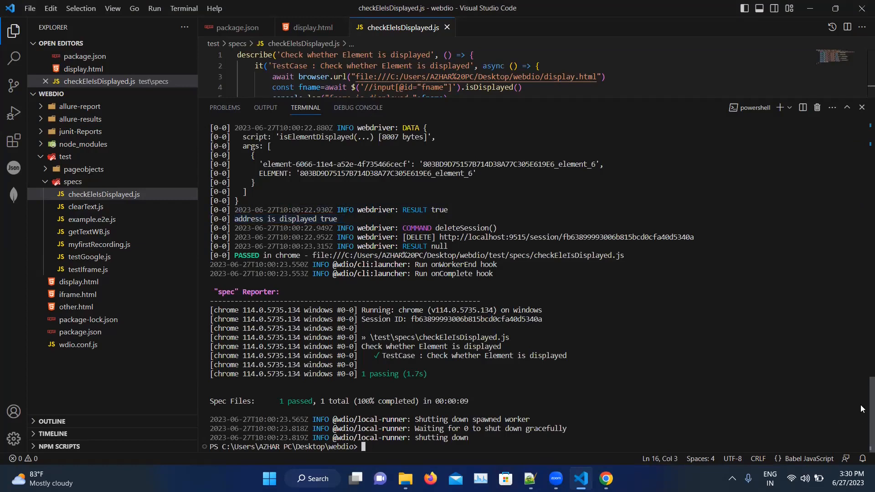
scroll(up, 3)
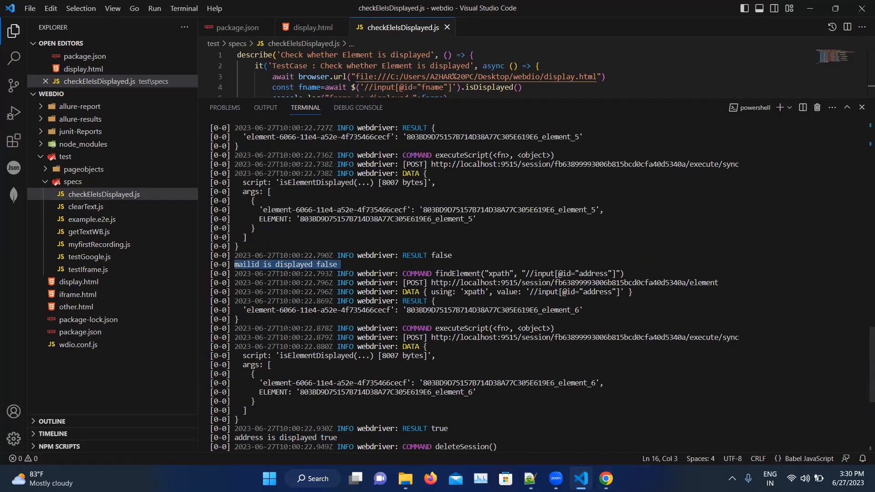
click(605, 479)
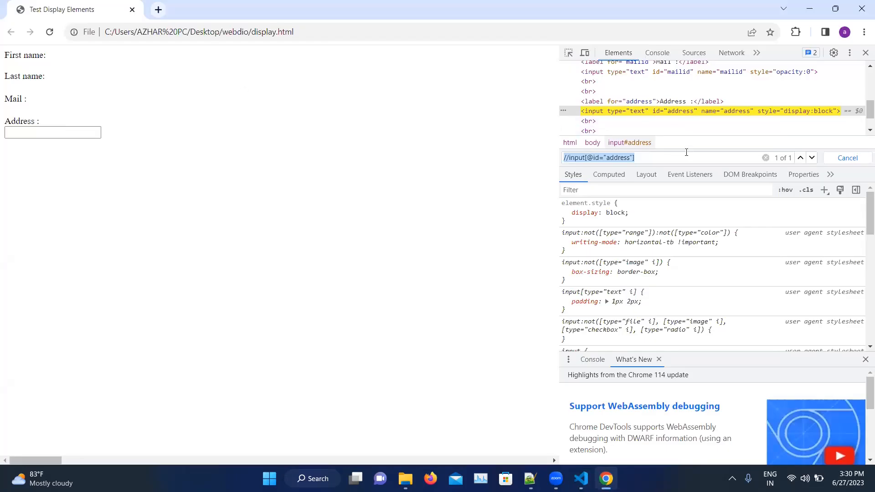
click(700, 71)
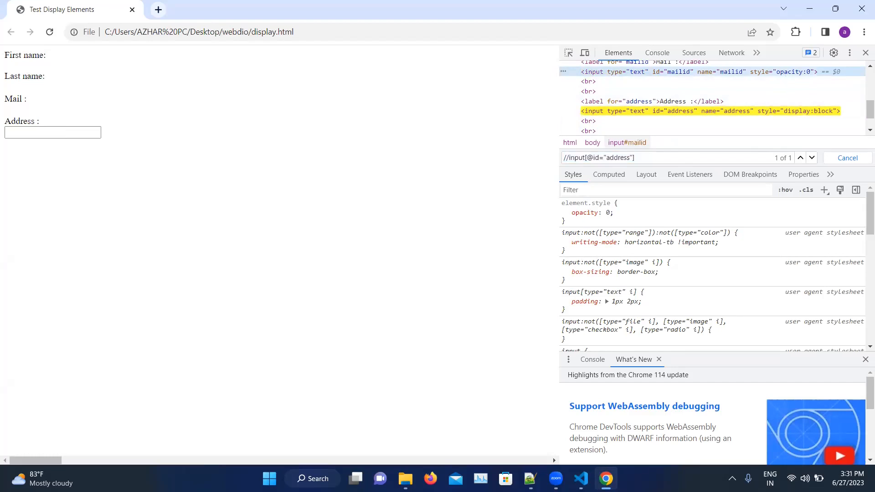
click(580, 478)
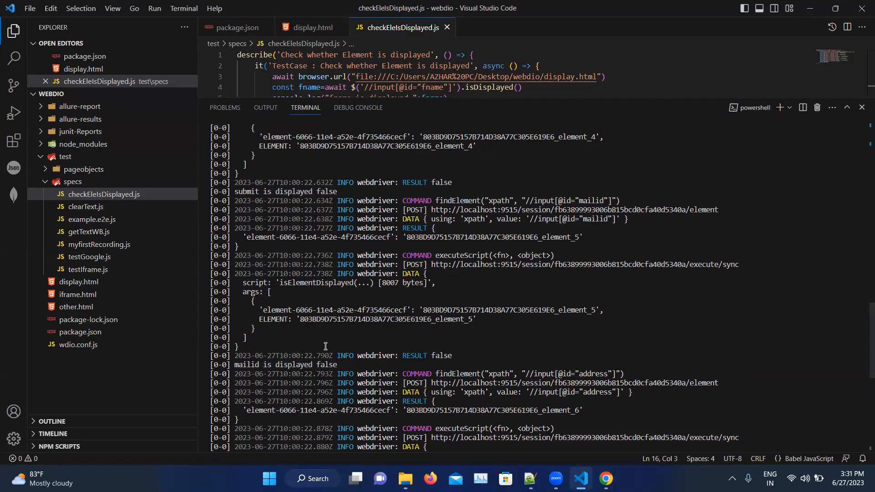
double_click(285, 365)
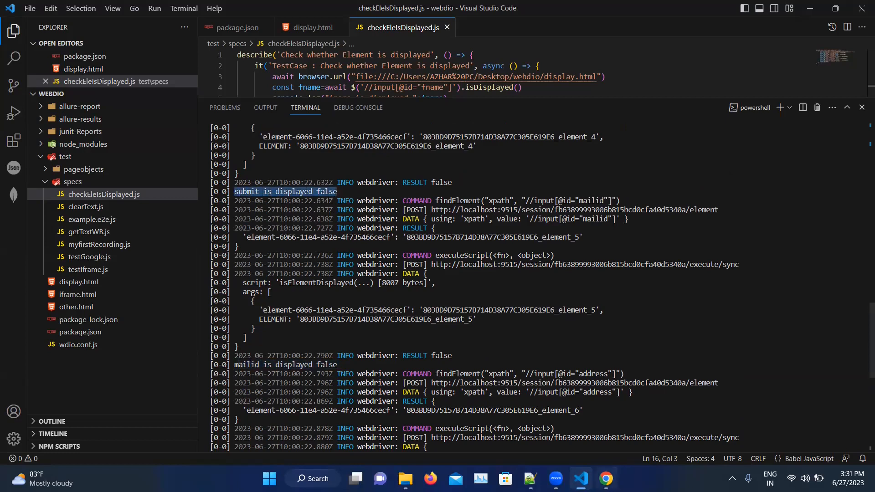
Switch between the display page and the log to review the remaining fields' visibility results
click(605, 478)
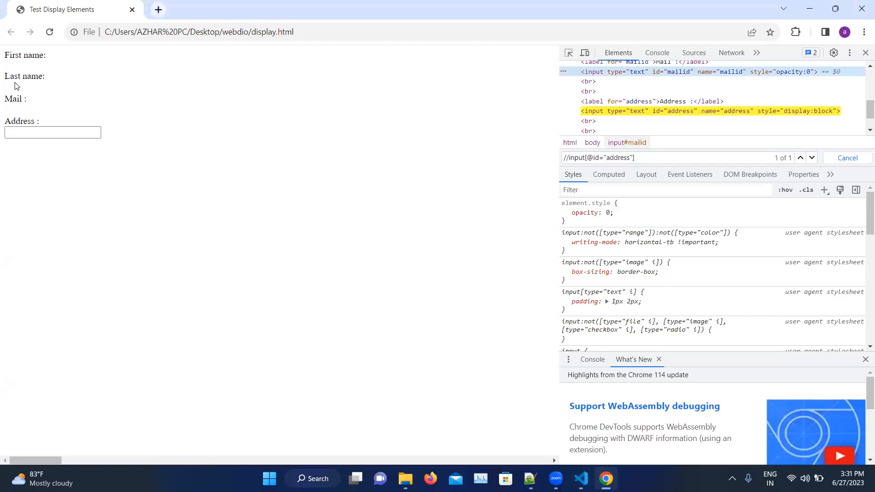
mouse_move(29, 88)
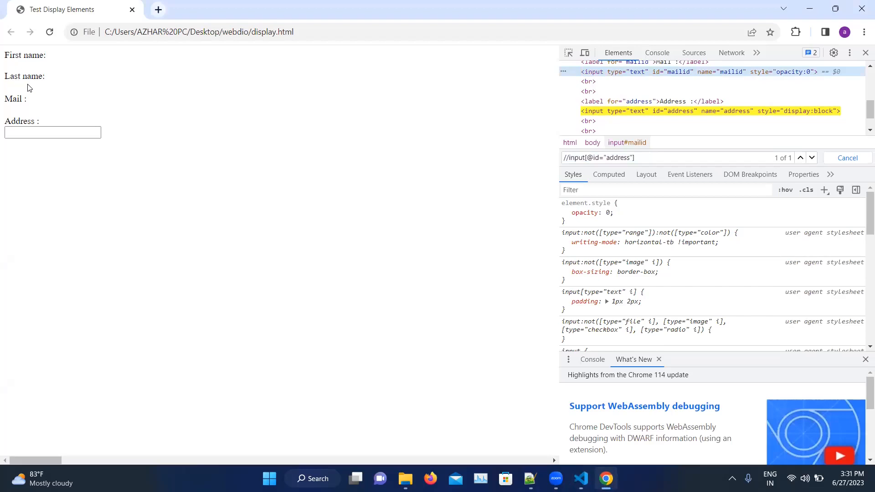
mouse_move(642, 389)
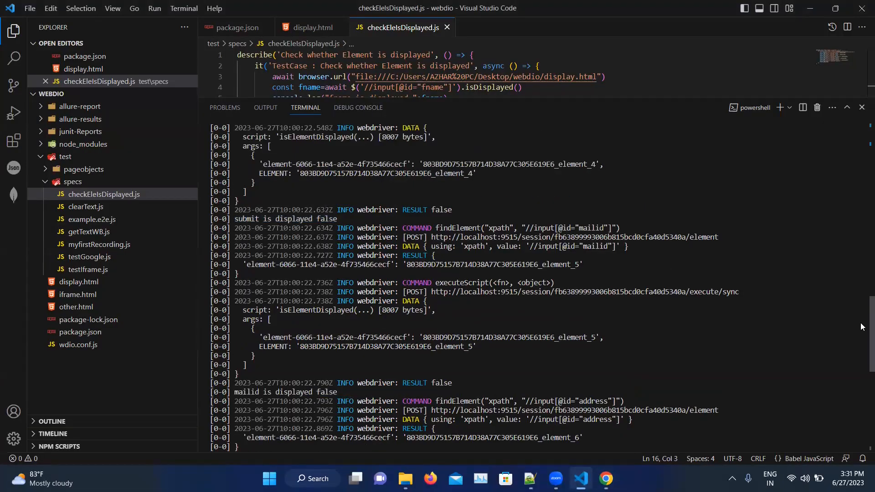
scroll(up, 3)
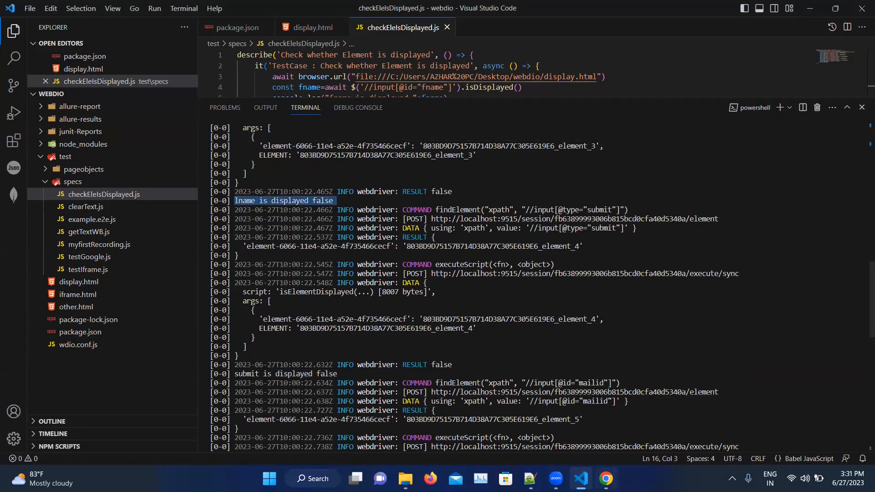
click(605, 478)
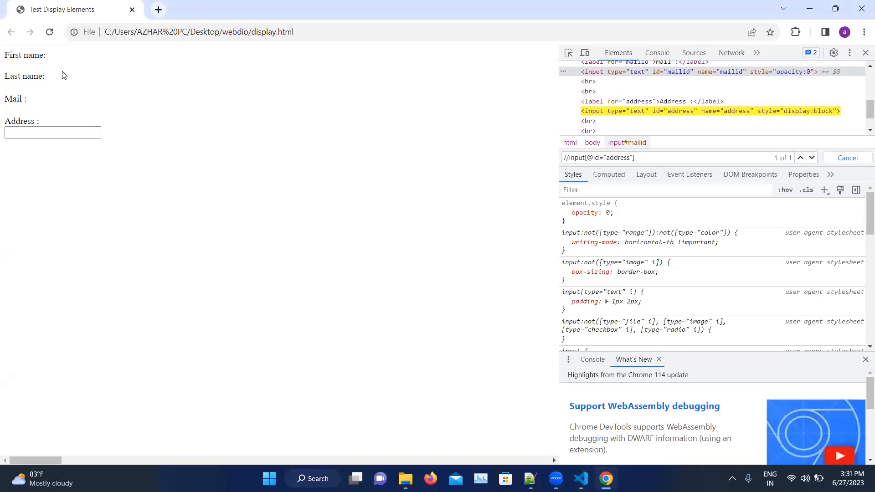
mouse_move(516, 44)
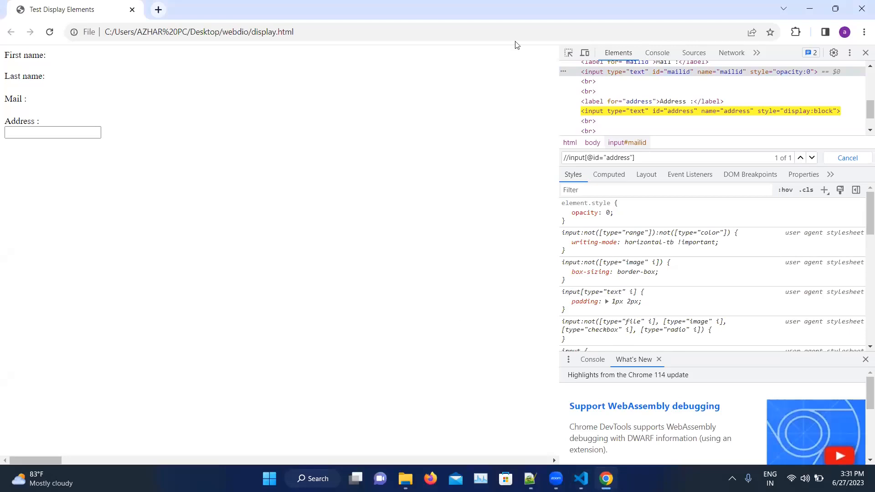
click(581, 478)
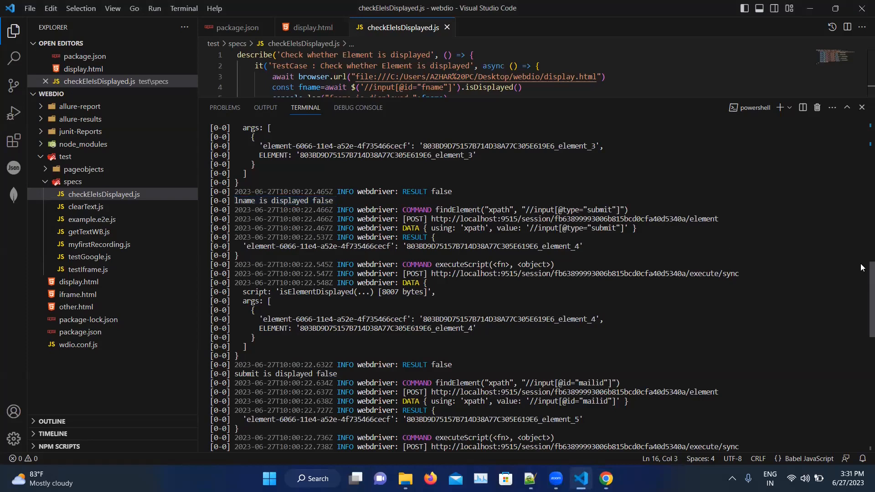
scroll(up, 3)
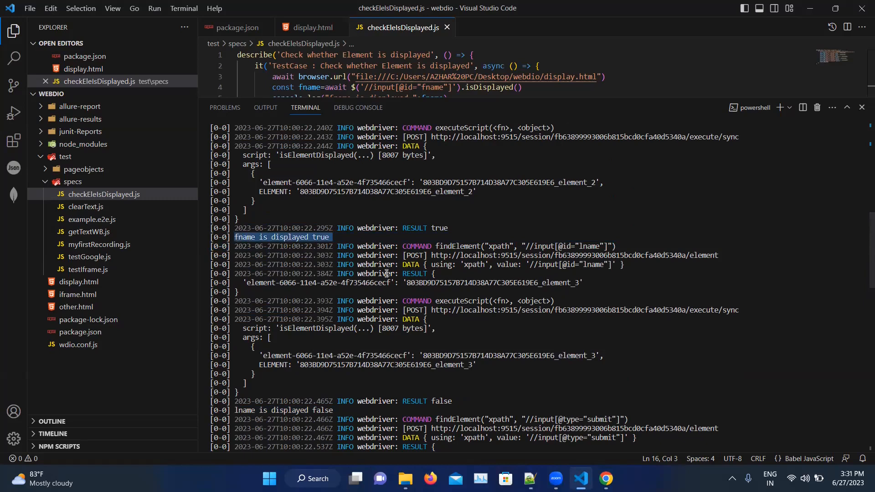
click(605, 479)
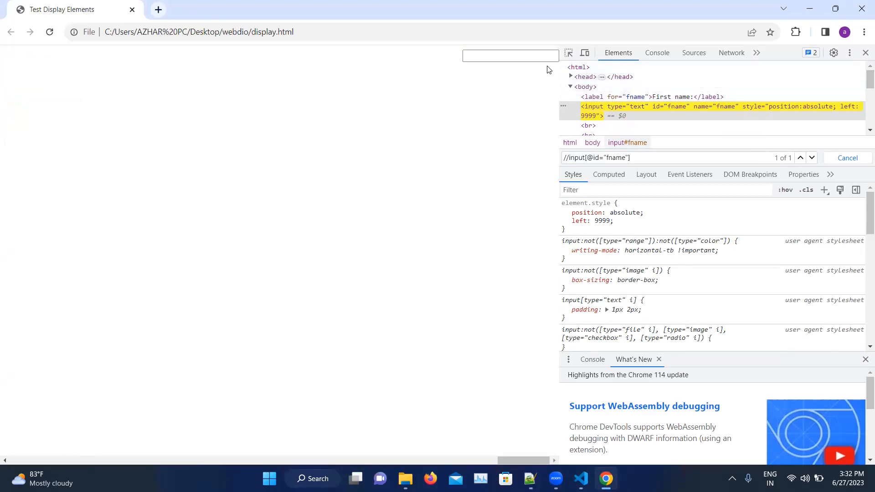
click(510, 56)
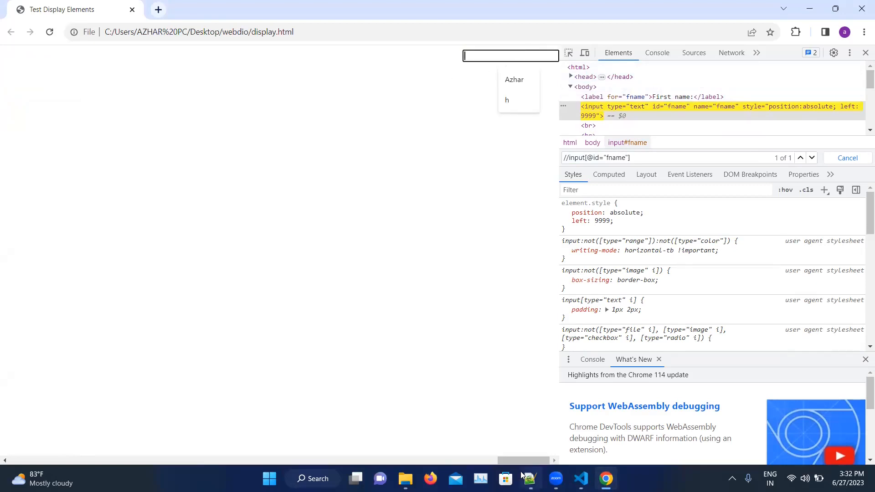
mouse_move(527, 478)
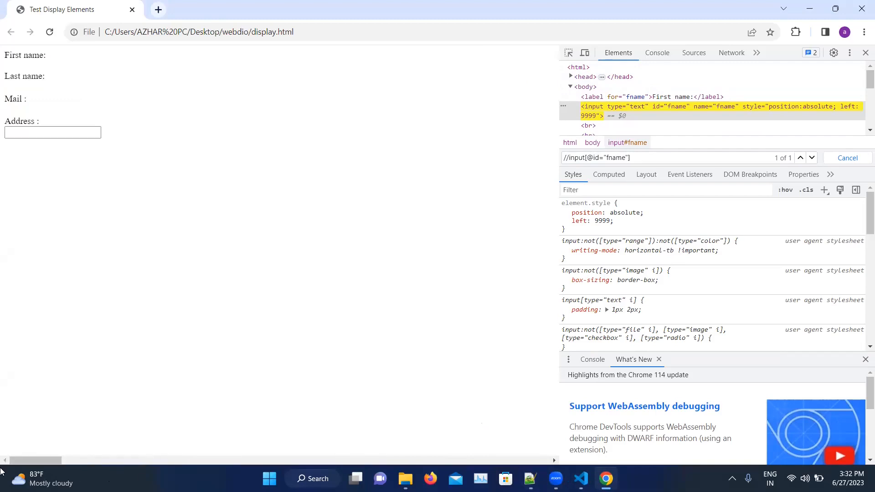
mouse_move(33, 460)
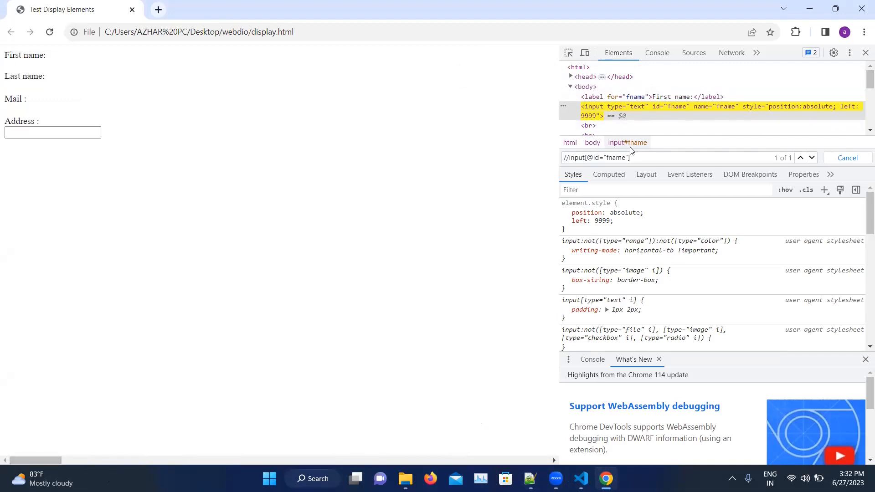
click(581, 478)
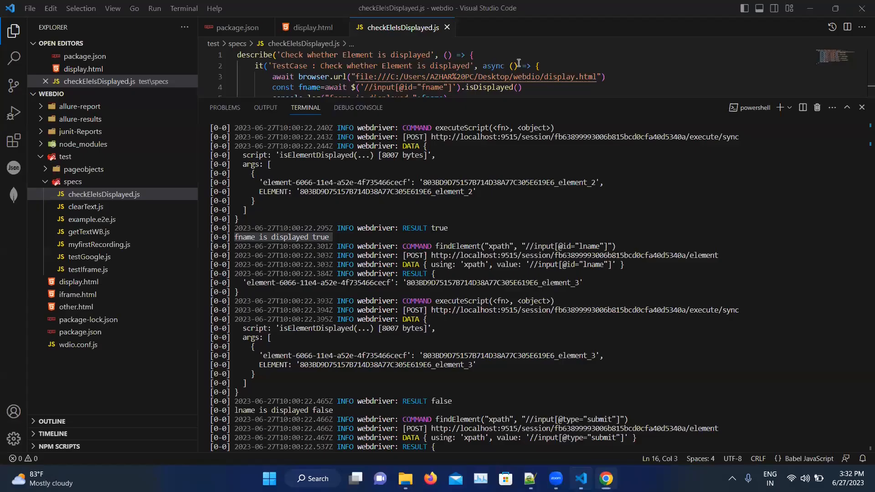
Save display.html with fname styled position:absolute, refresh Chrome, and rerun testGoogle, which passes
click(310, 28)
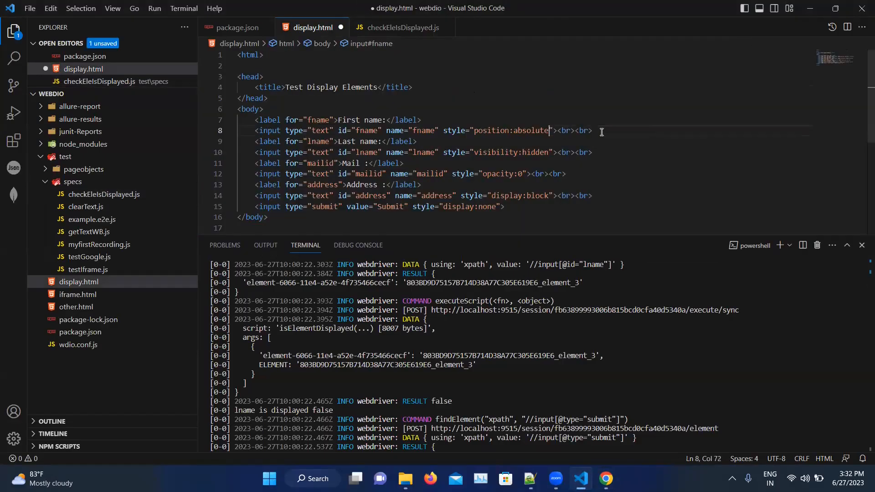
key(ctrl+s)
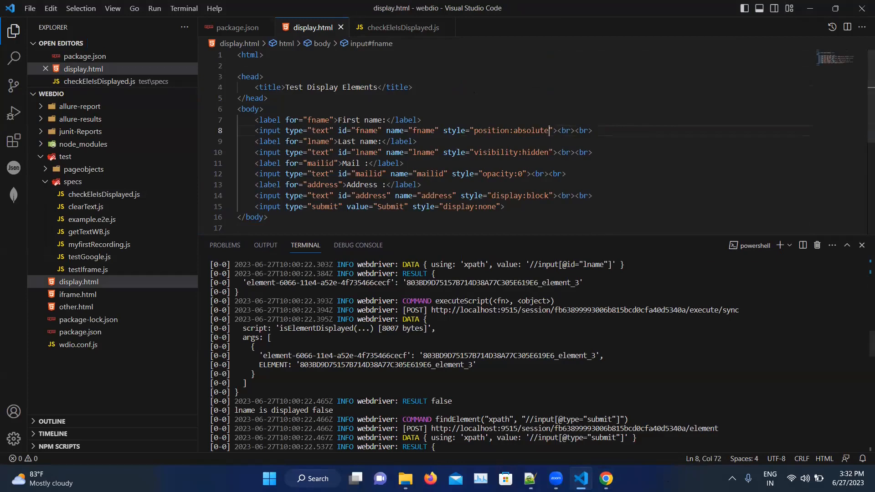
click(605, 478)
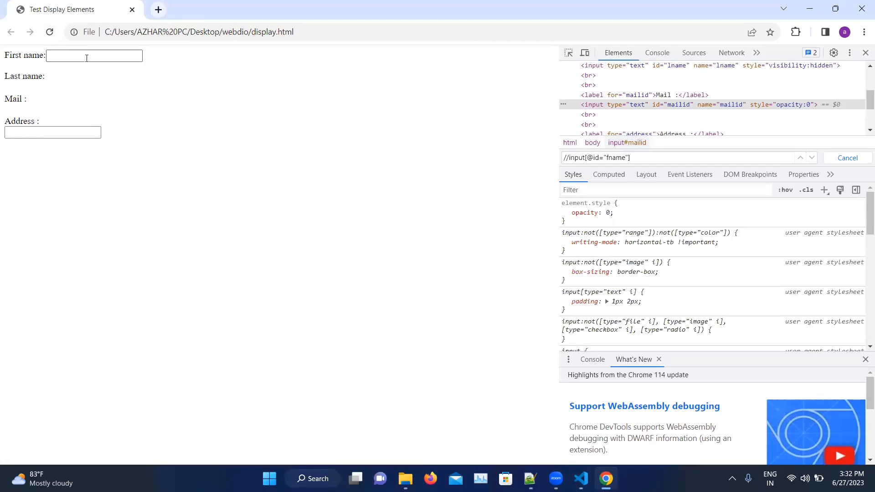
mouse_move(581, 478)
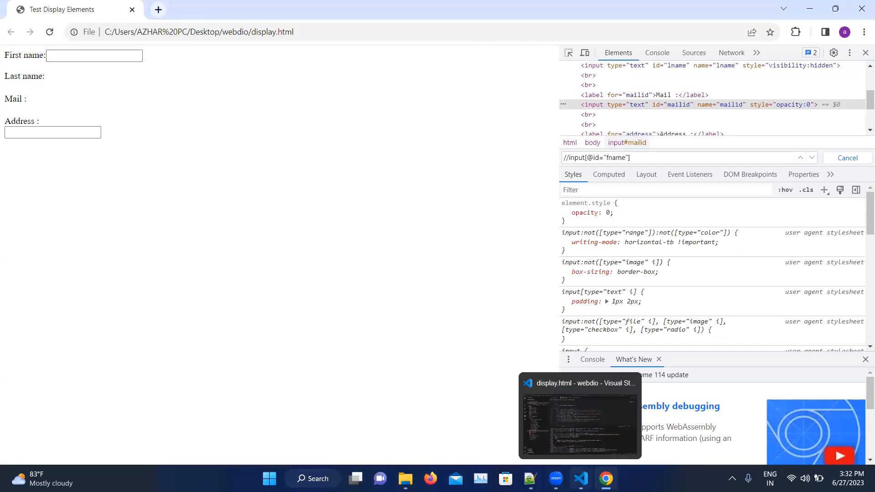
click(579, 416)
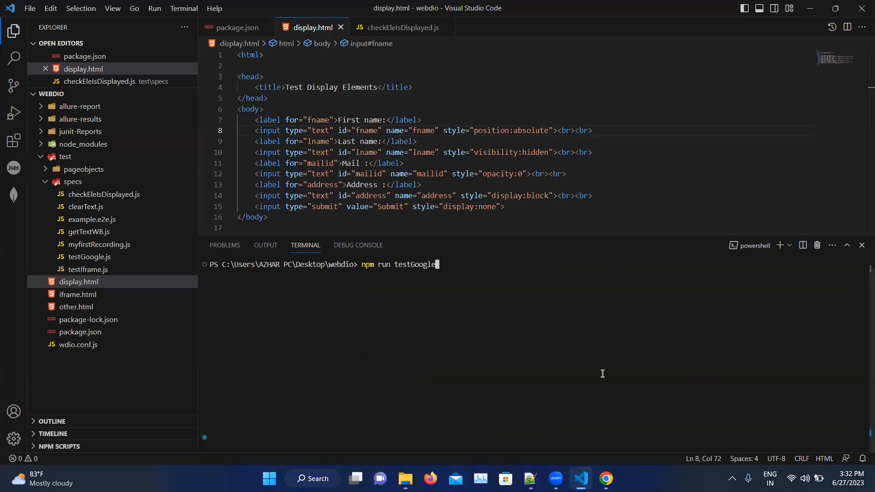
key(Return)
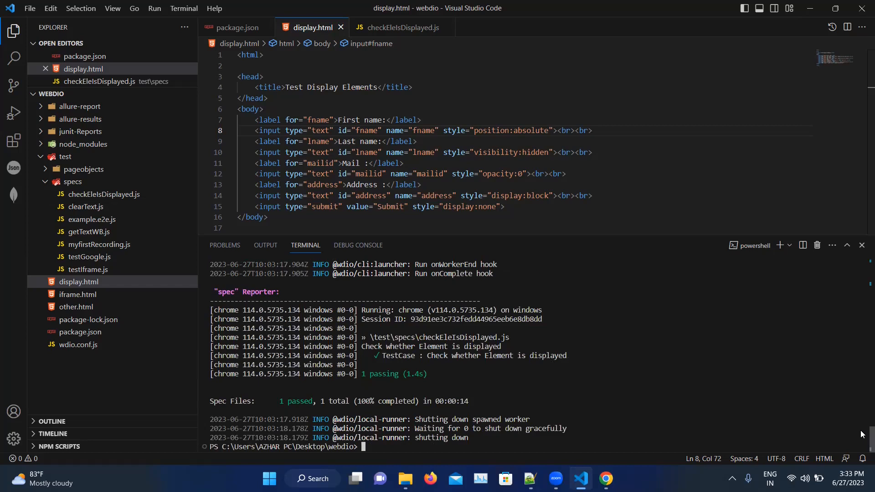
scroll(up, 3)
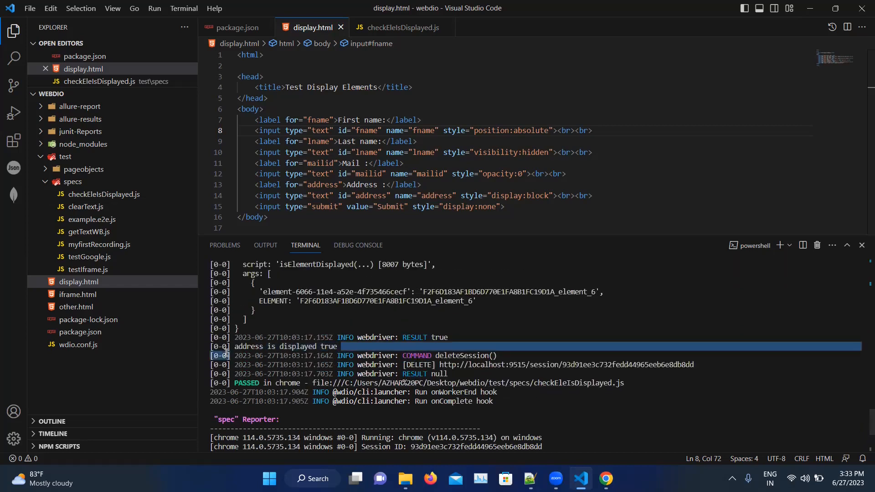
double_click(285, 346)
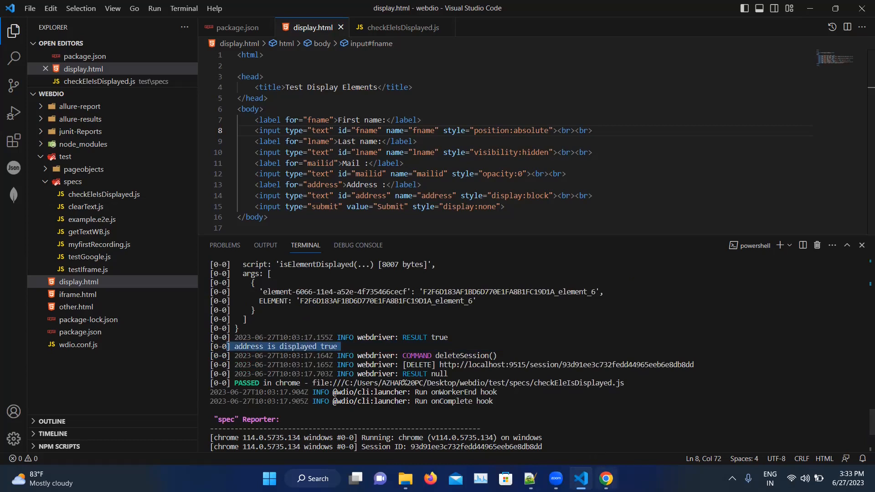
click(605, 478)
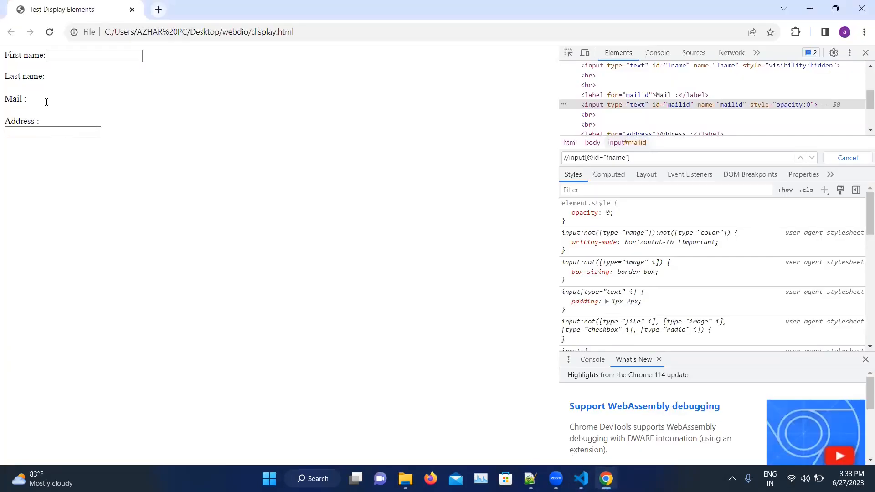
mouse_move(481, 374)
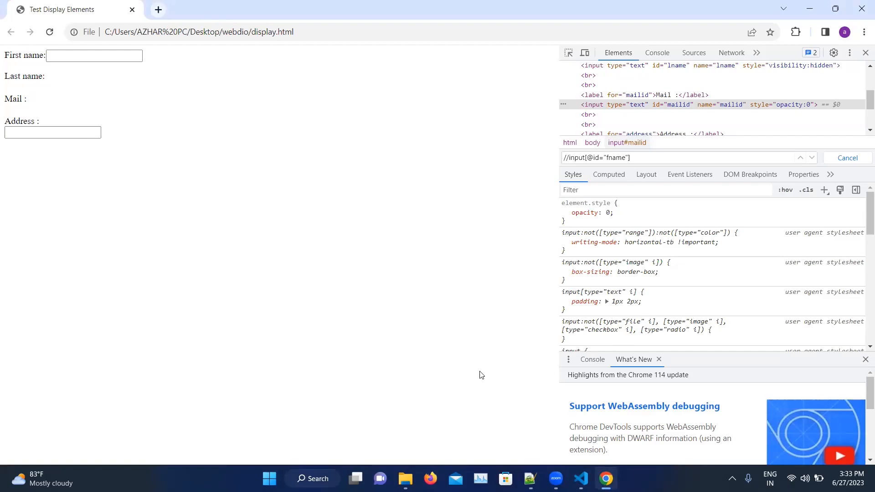
click(581, 479)
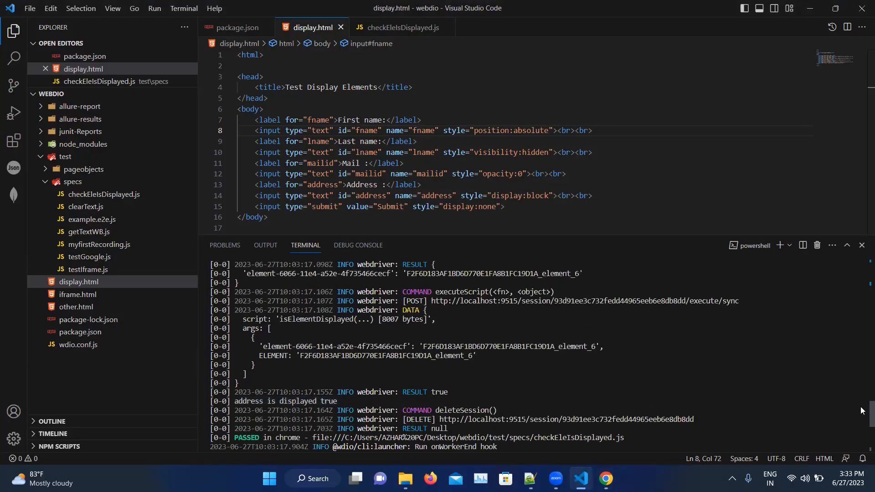
scroll(up, 3)
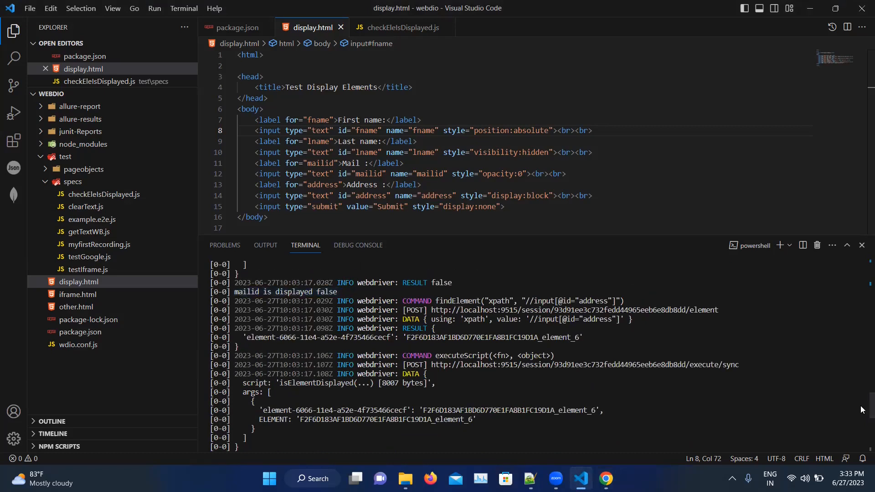
scroll(up, 3)
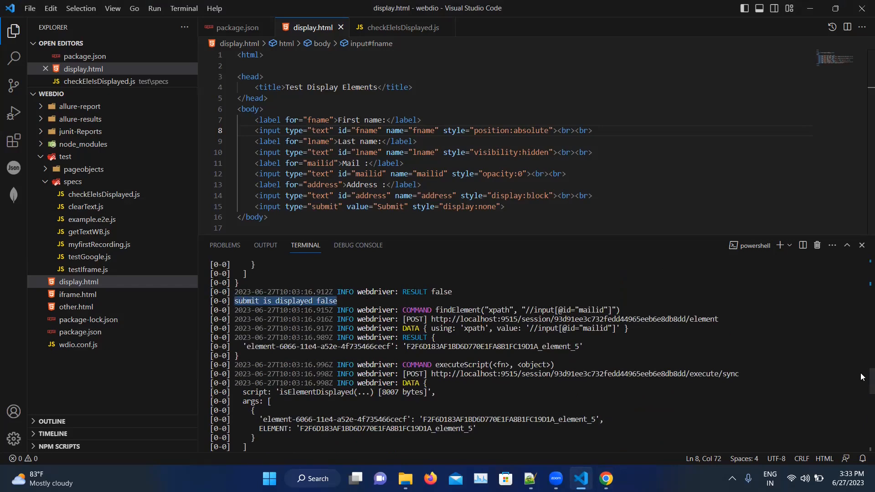
scroll(down, 3)
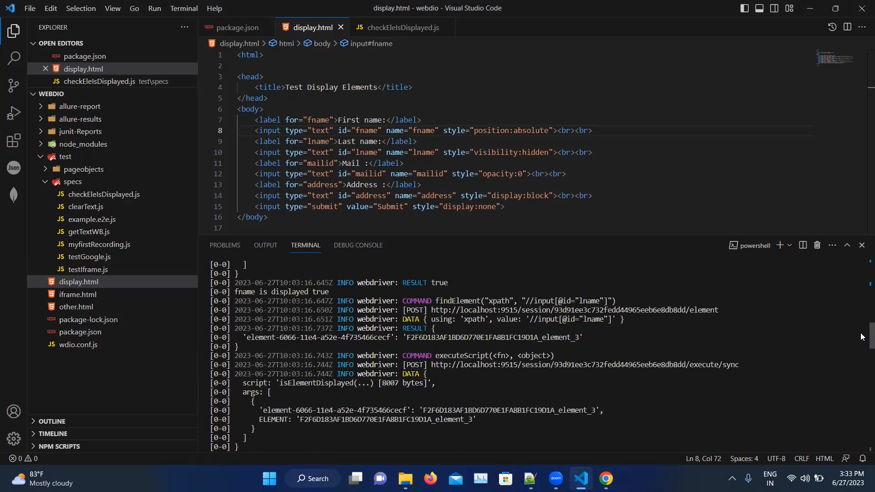
scroll(up, 3)
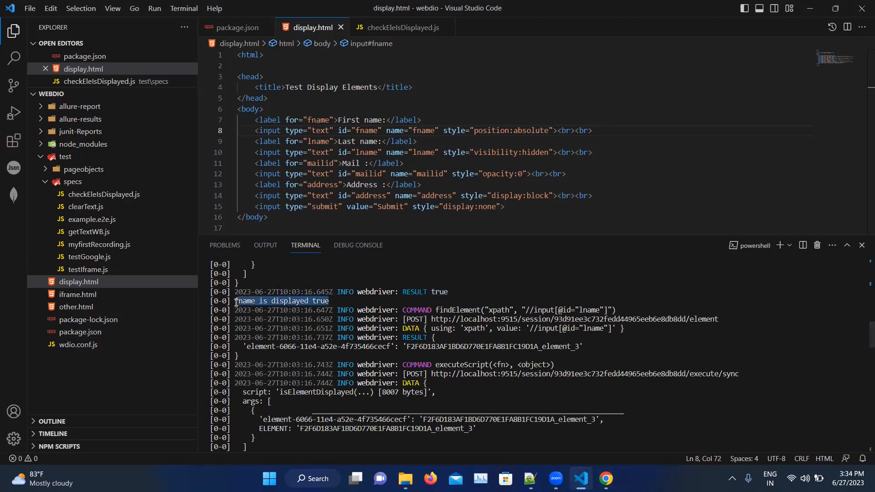
scroll(up, 3)
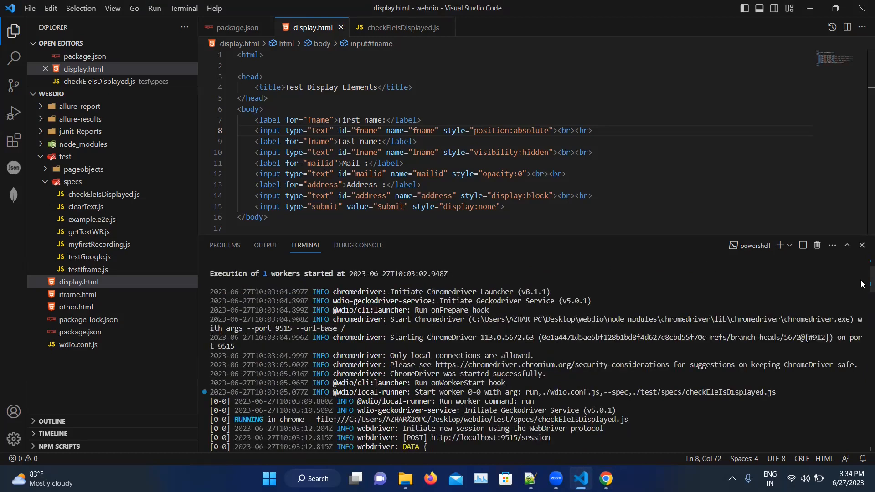